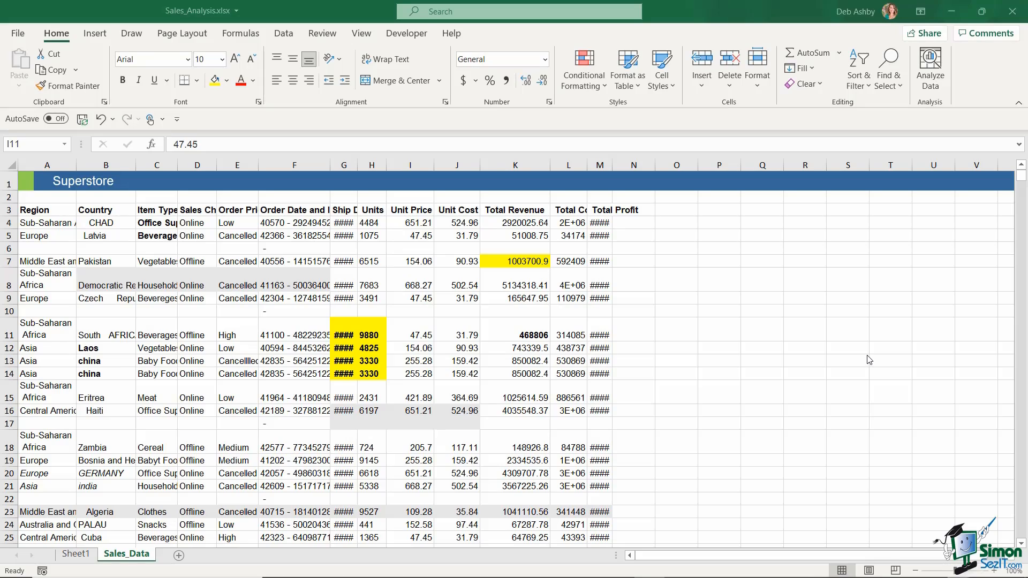
pyautogui.moveTo(867, 356)
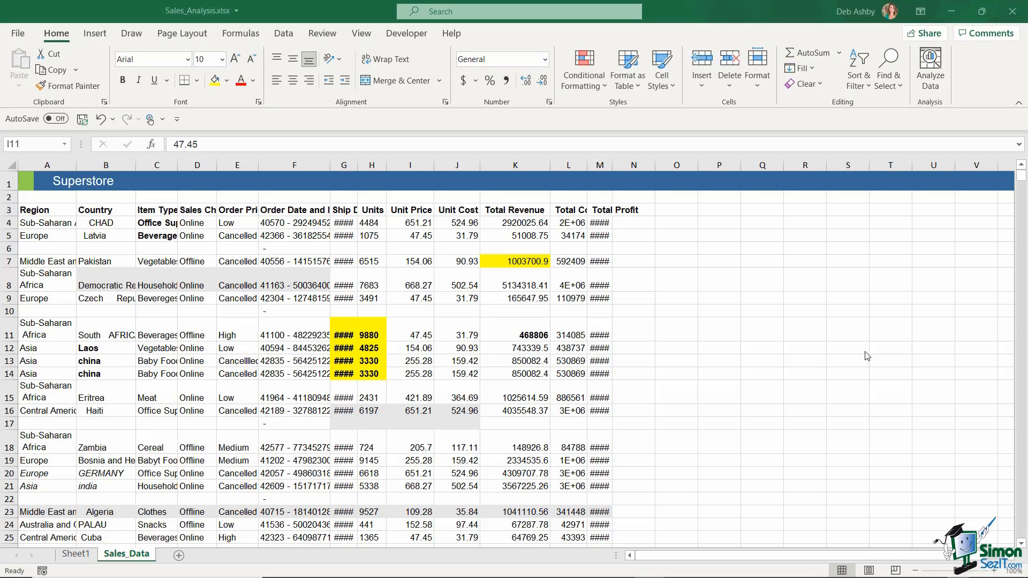
pyautogui.moveTo(865, 352)
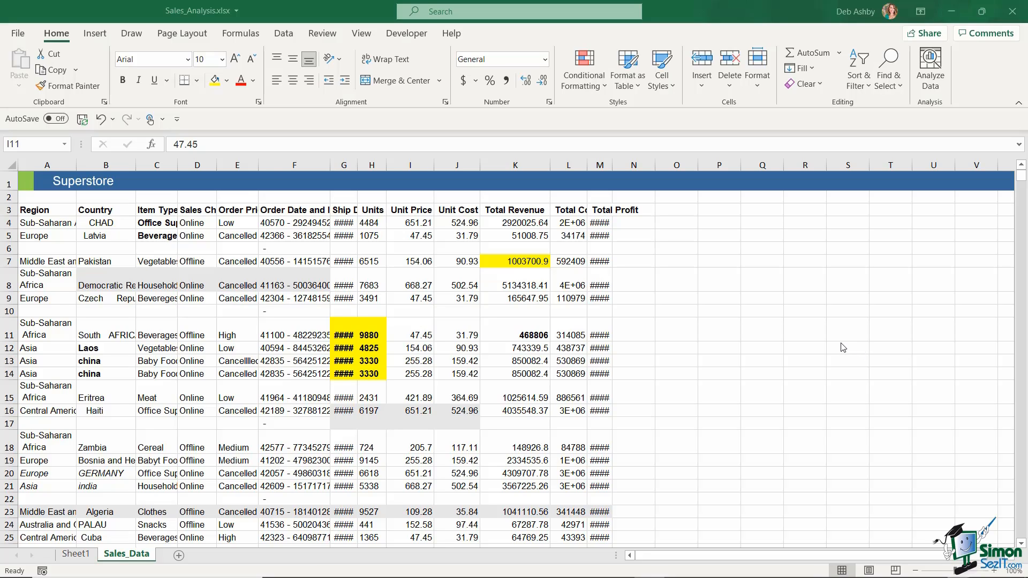
pyautogui.moveTo(838, 344)
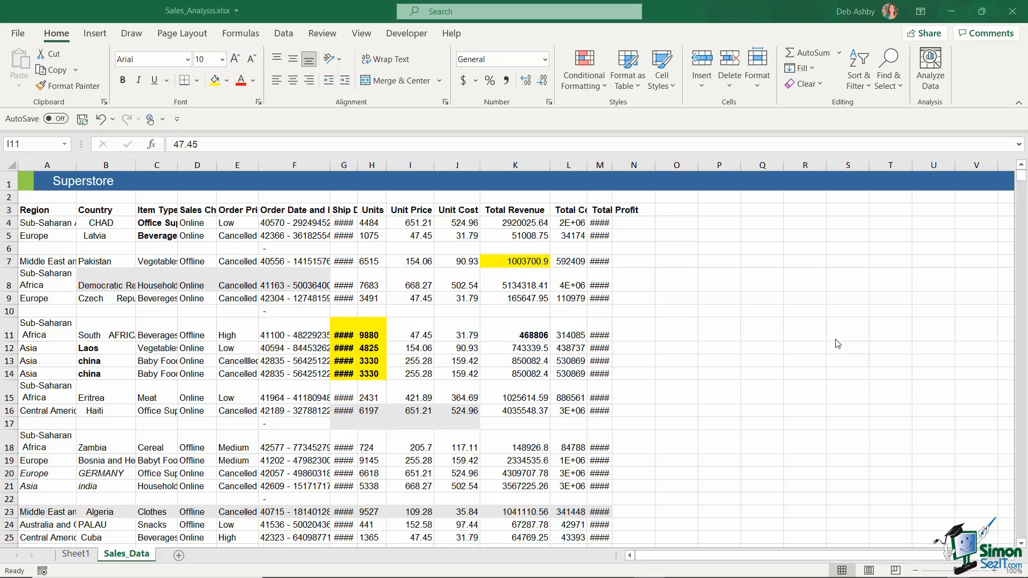
pyautogui.moveTo(827, 341)
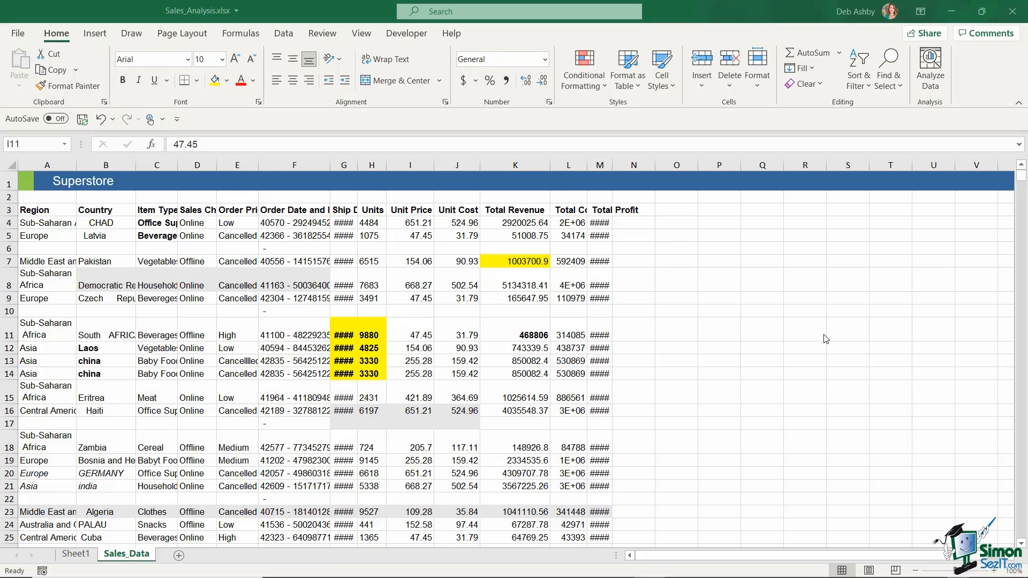
pyautogui.moveTo(822, 335)
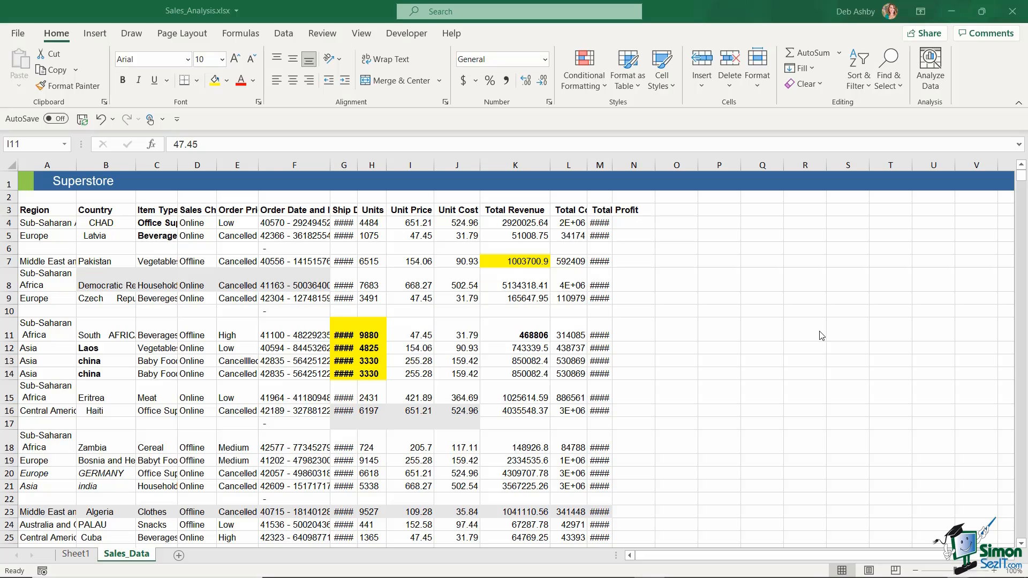
pyautogui.moveTo(9, 256)
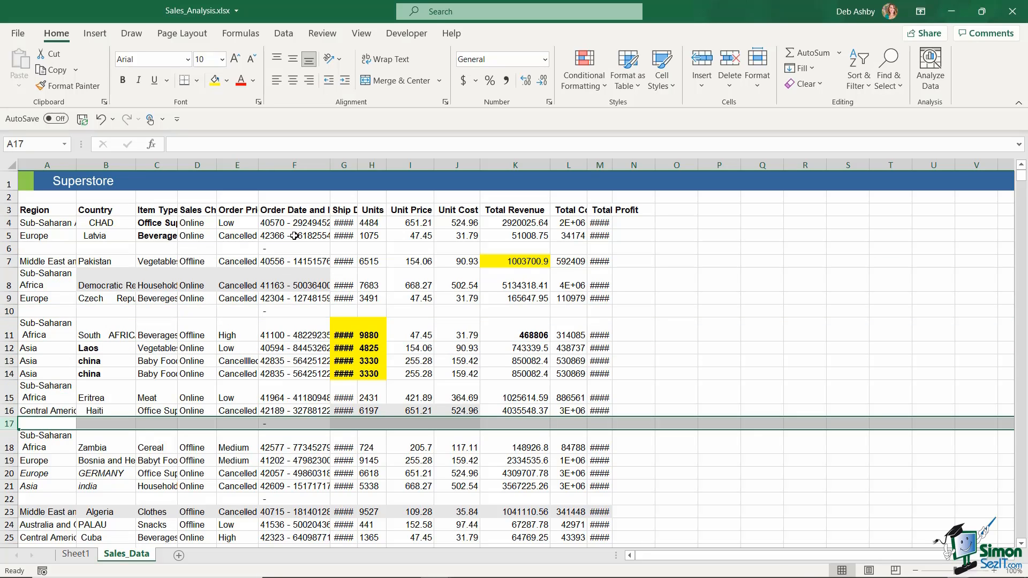
# Review the Sales_Data sheet and the unit-price-by-region pivot on Sheet1, then return to Sales_Data
pyautogui.click(293, 235)
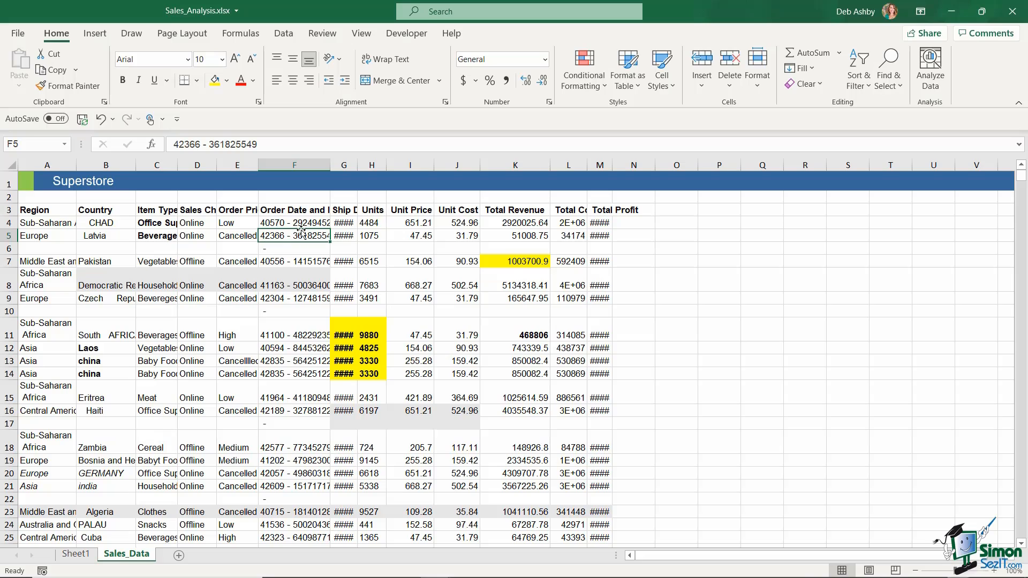
pyautogui.moveTo(300, 226)
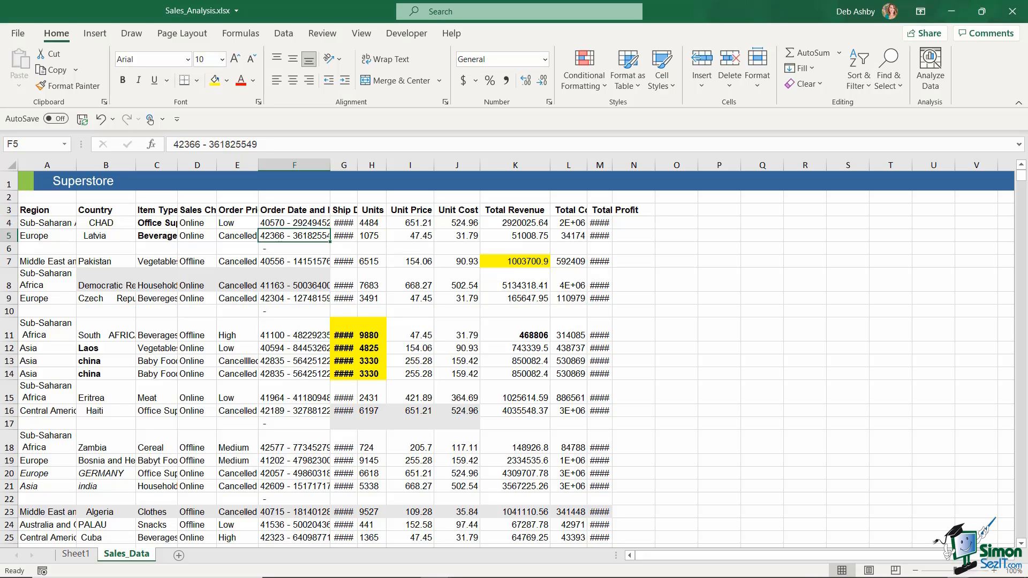
pyautogui.moveTo(163, 250)
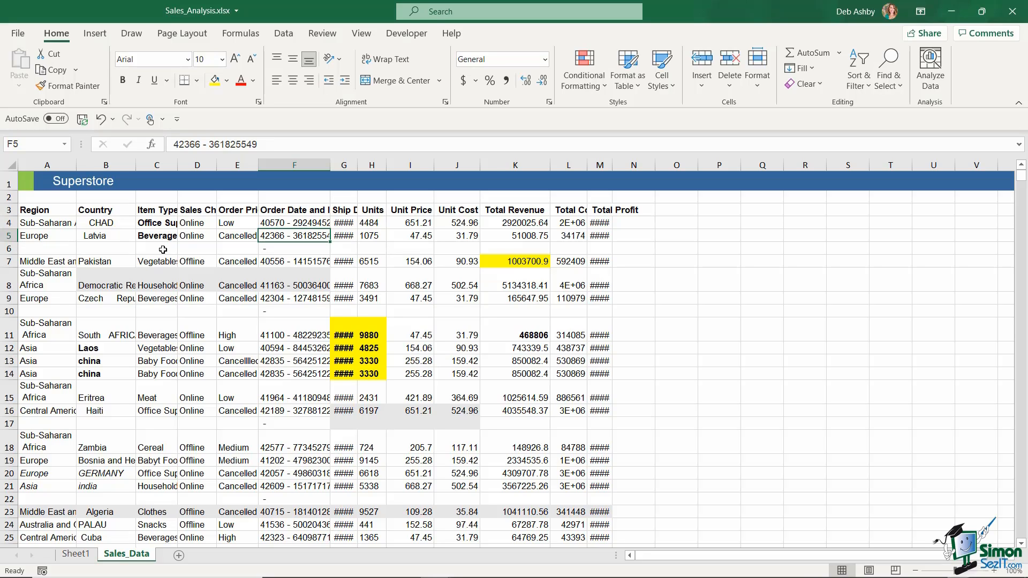
pyautogui.moveTo(246, 334)
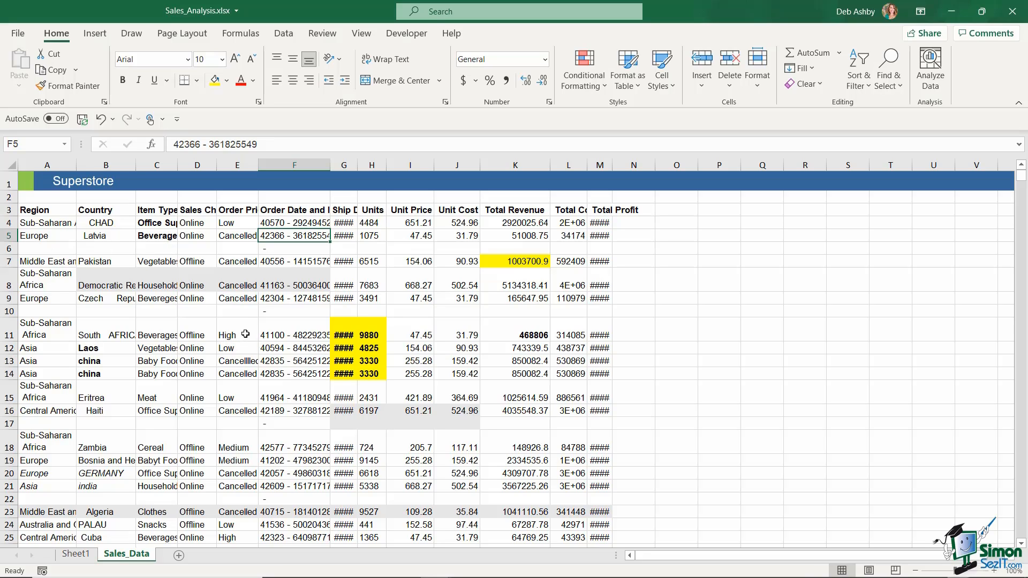
pyautogui.moveTo(227, 320)
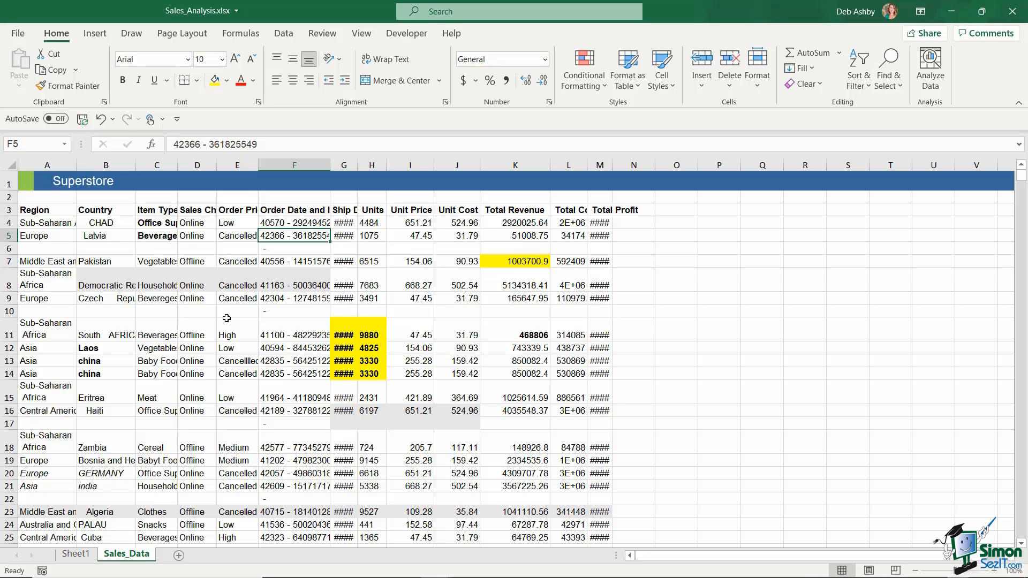
pyautogui.moveTo(230, 321)
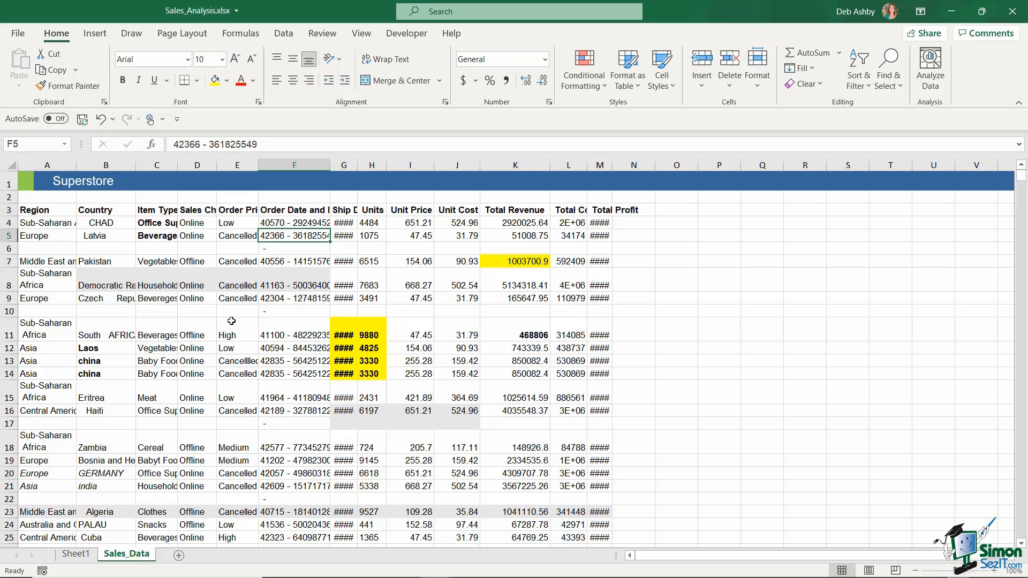
pyautogui.moveTo(255, 317)
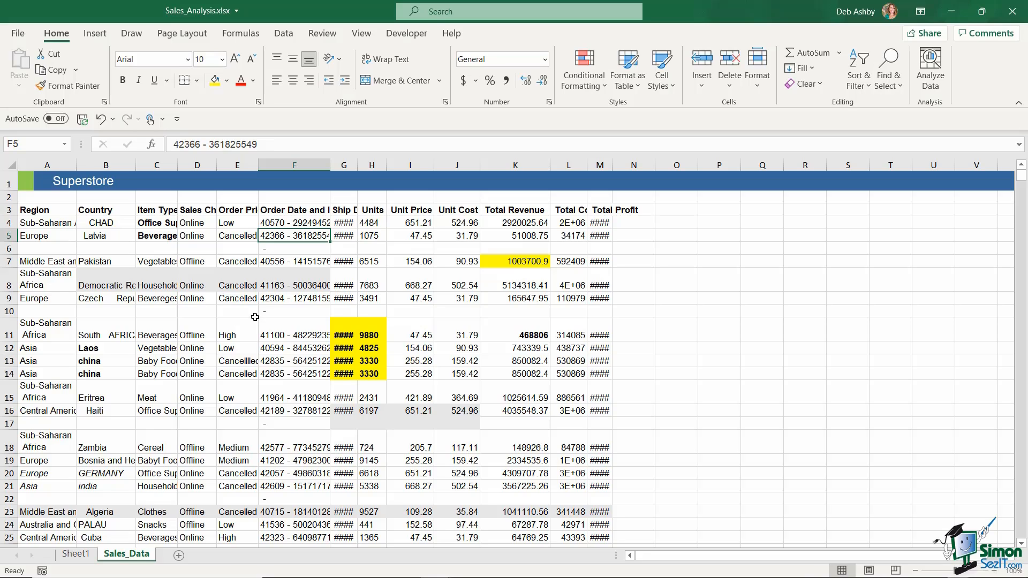
pyautogui.moveTo(334, 331)
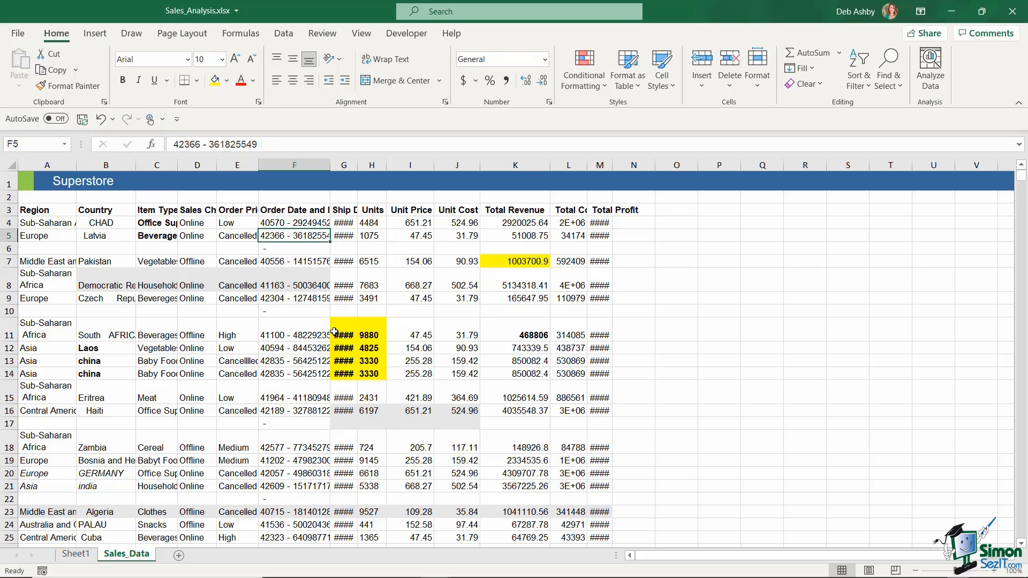
pyautogui.moveTo(318, 326)
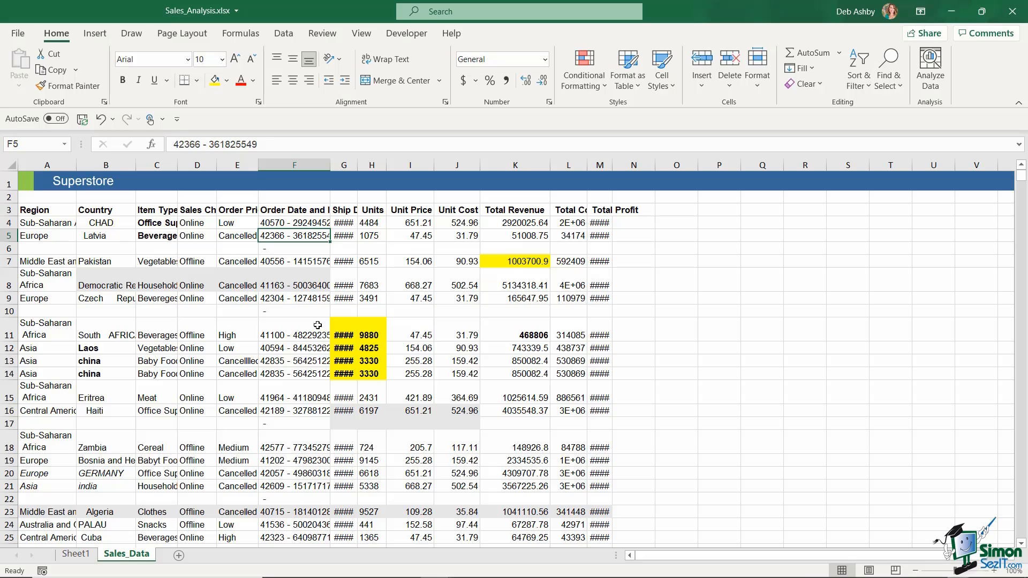
pyautogui.moveTo(289, 323)
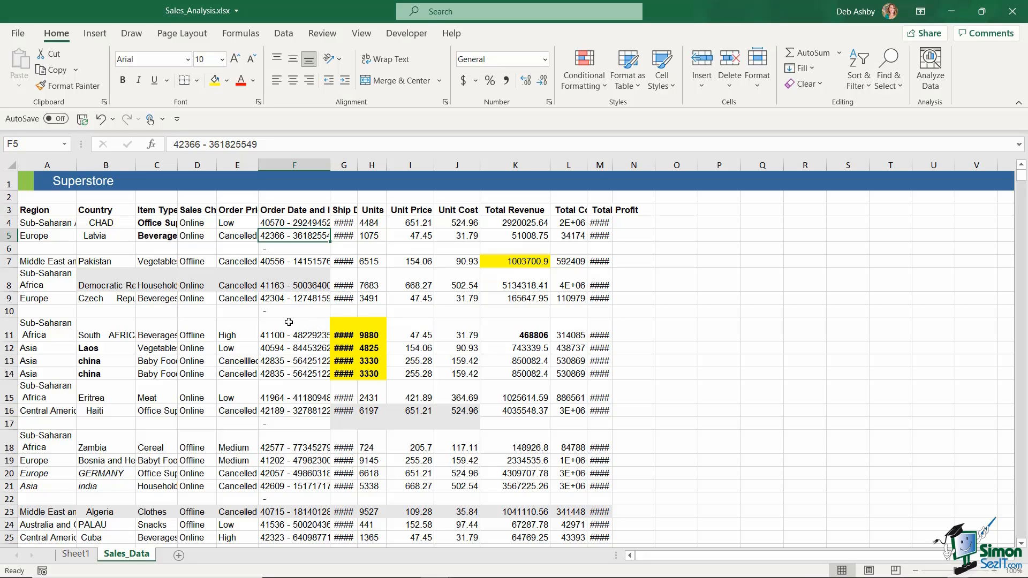
pyautogui.click(75, 554)
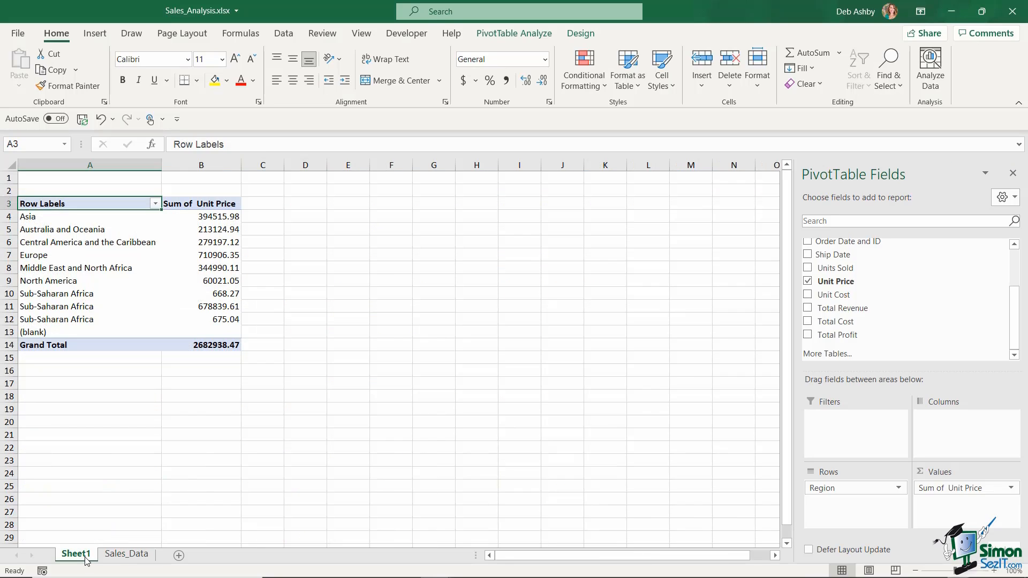
pyautogui.moveTo(165, 276)
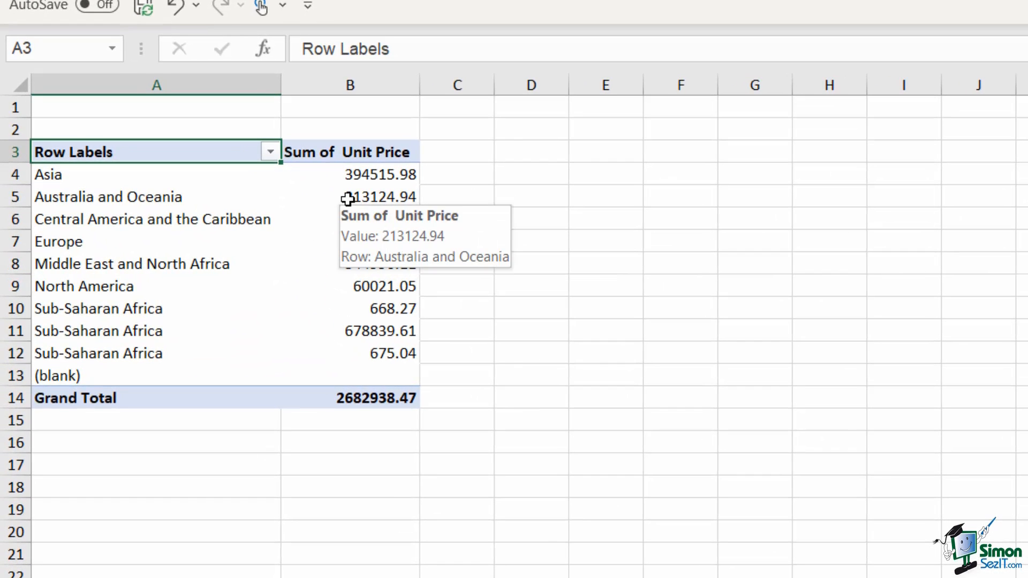
pyautogui.moveTo(97, 378)
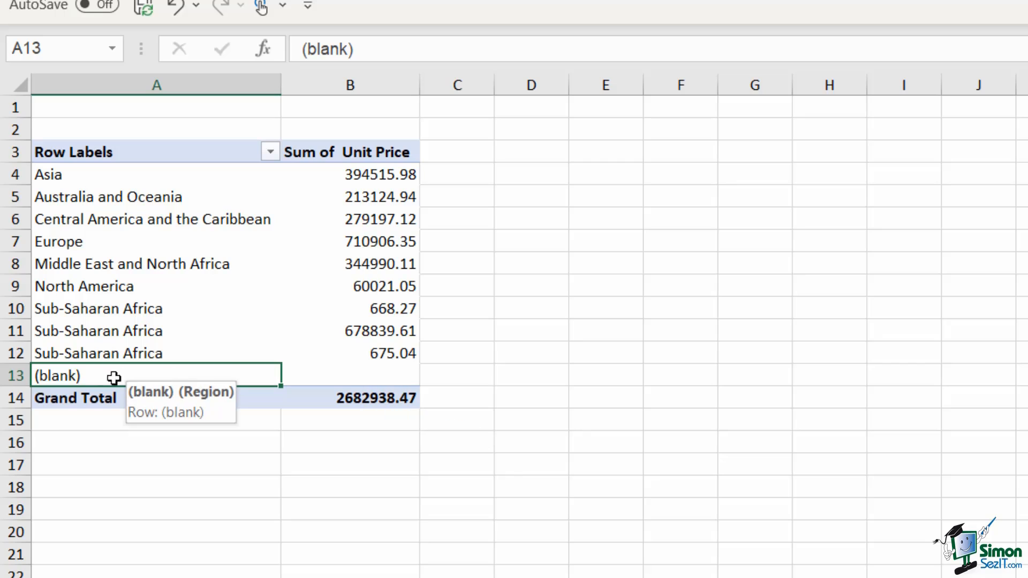
pyautogui.moveTo(123, 378)
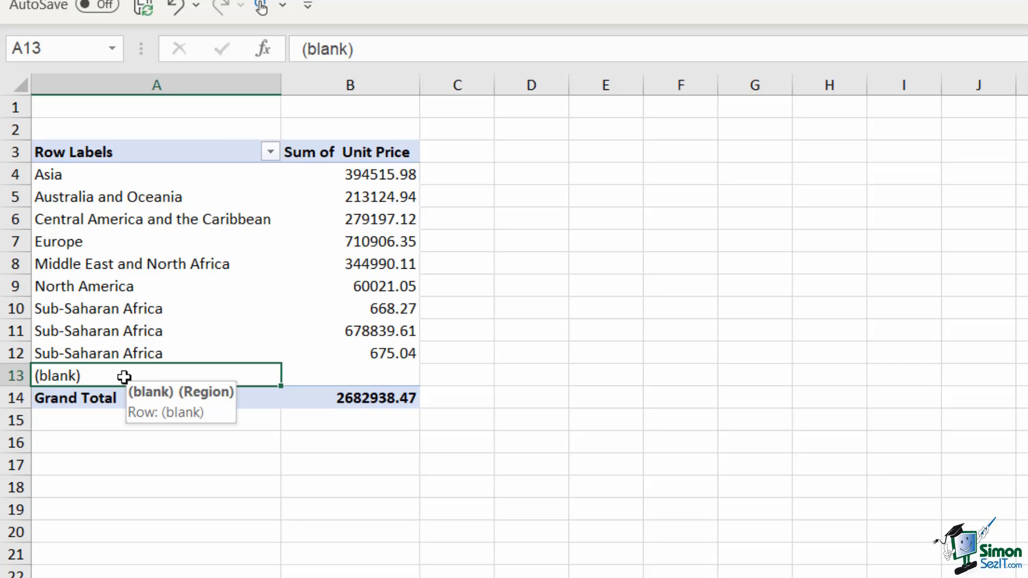
pyautogui.moveTo(223, 318)
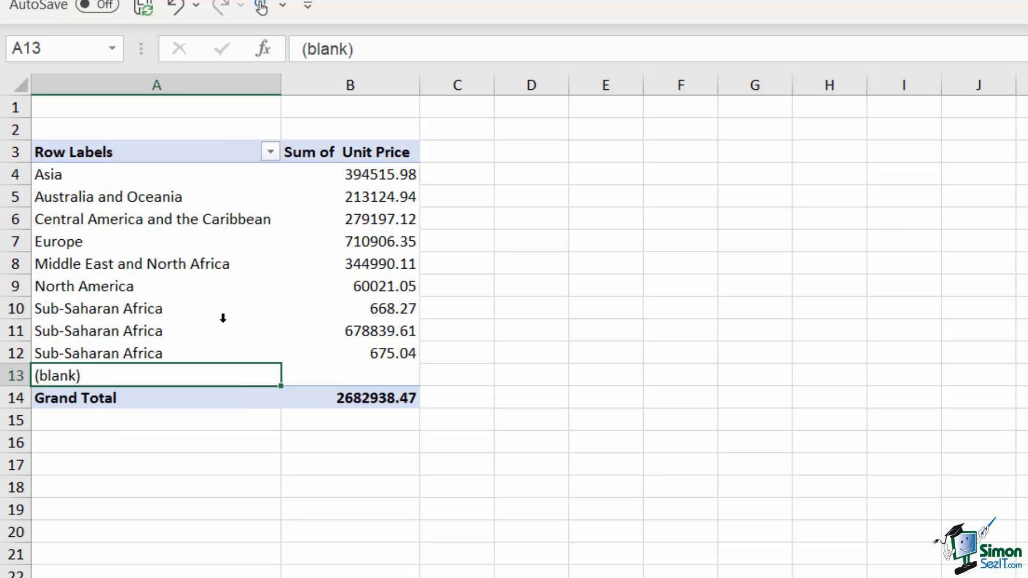
pyautogui.moveTo(262, 341)
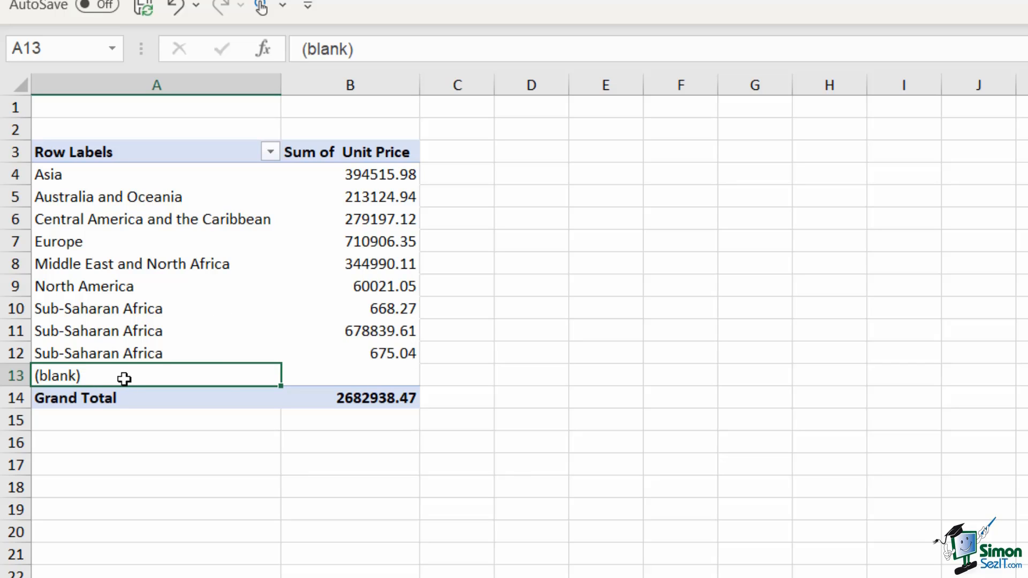
pyautogui.moveTo(135, 374)
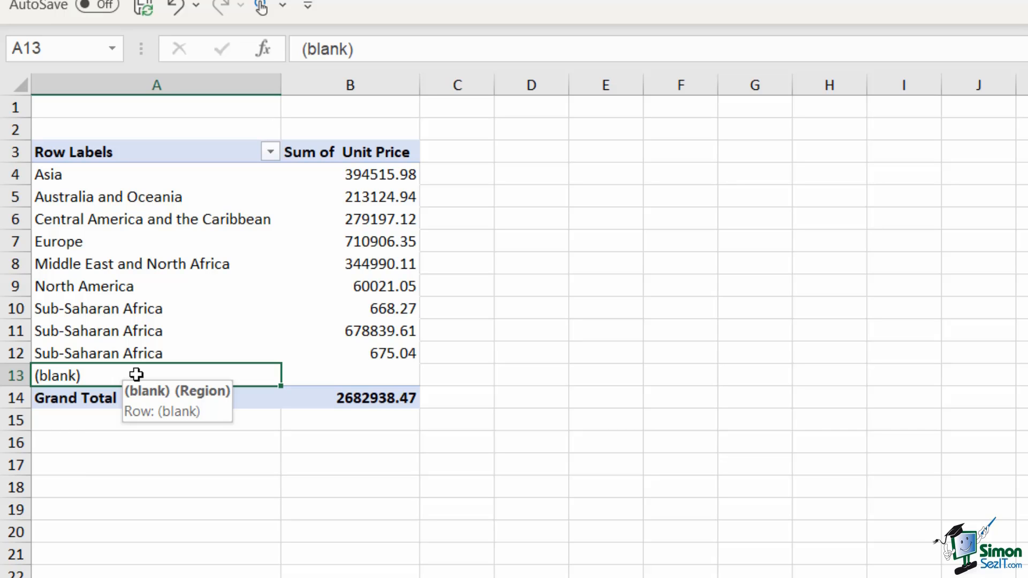
pyautogui.click(127, 554)
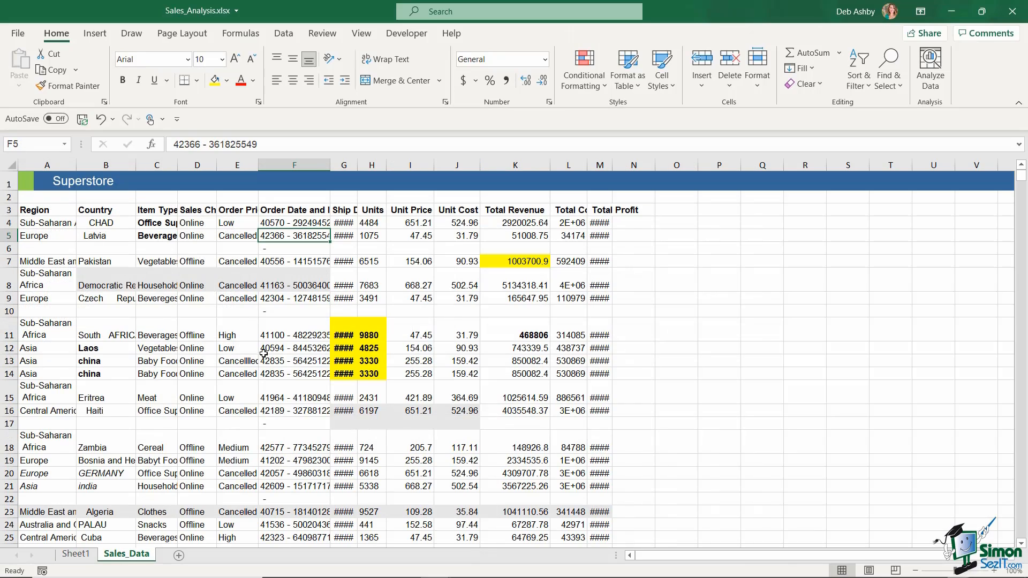
pyautogui.moveTo(262, 346)
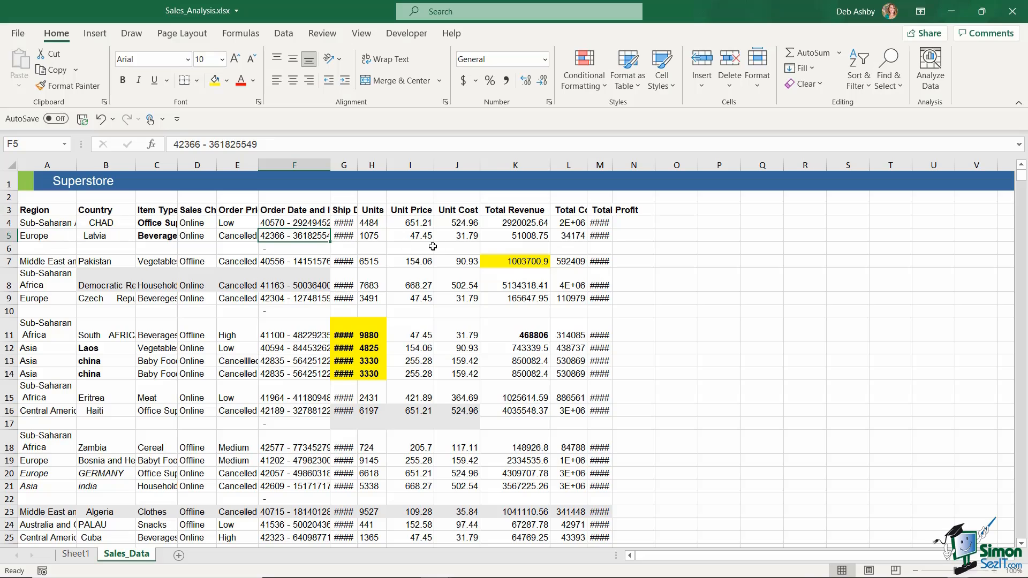
pyautogui.moveTo(275, 281)
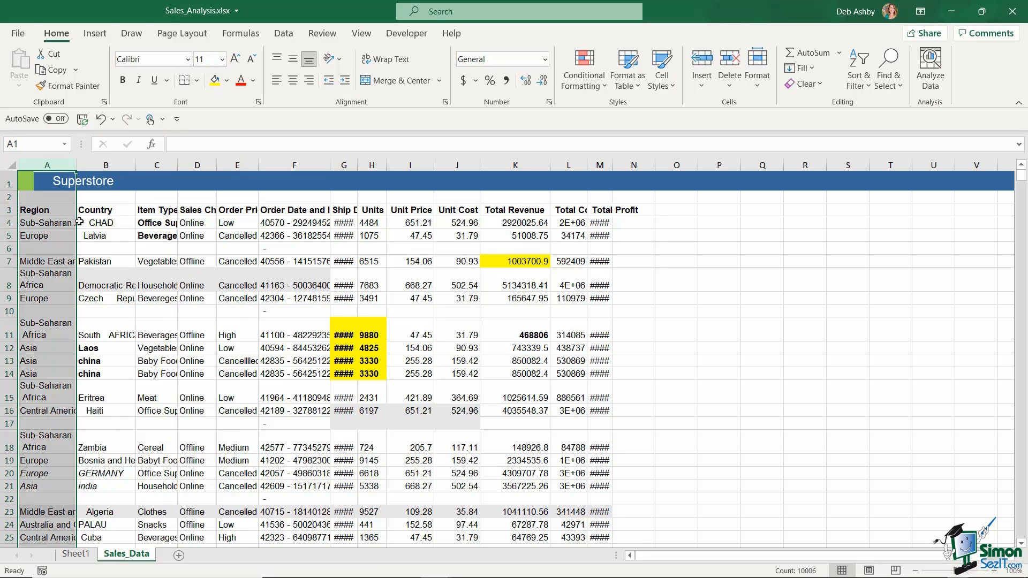
pyautogui.moveTo(75, 231)
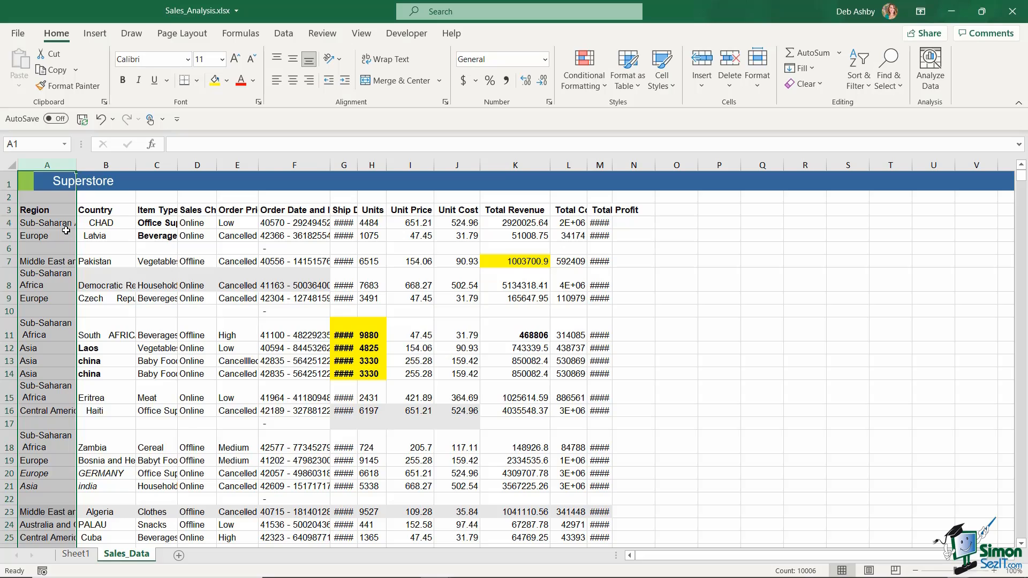
pyautogui.moveTo(354, 162)
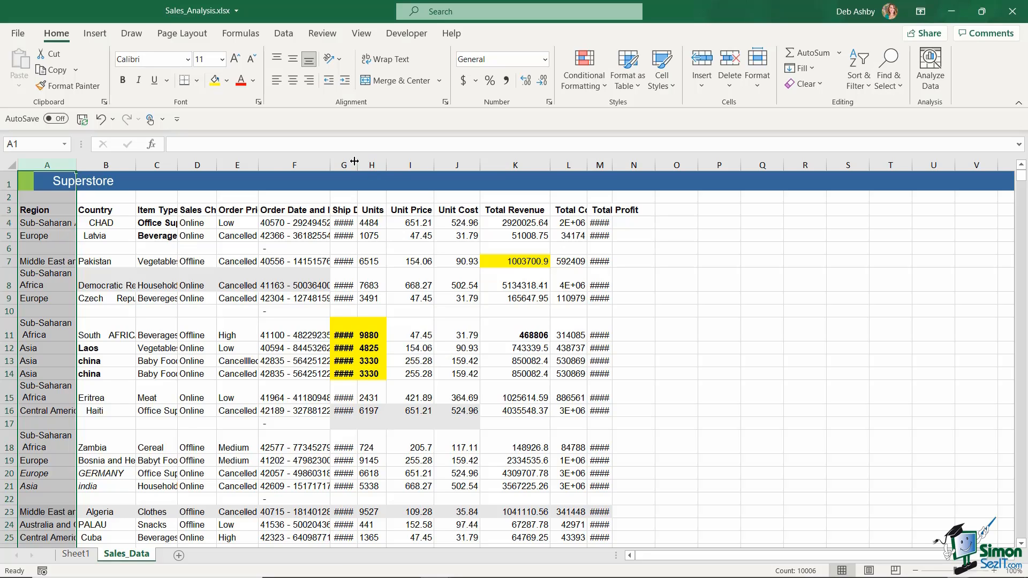
# Select the whole sheet and AutoFit column widths so headers, ship dates and country names show fully
pyautogui.click(343, 165)
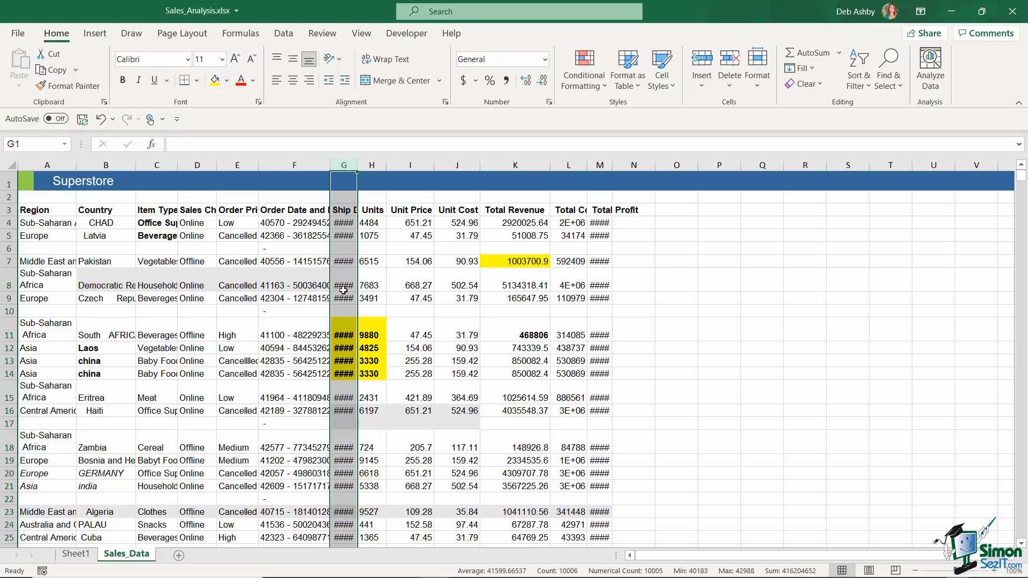
pyautogui.moveTo(344, 290)
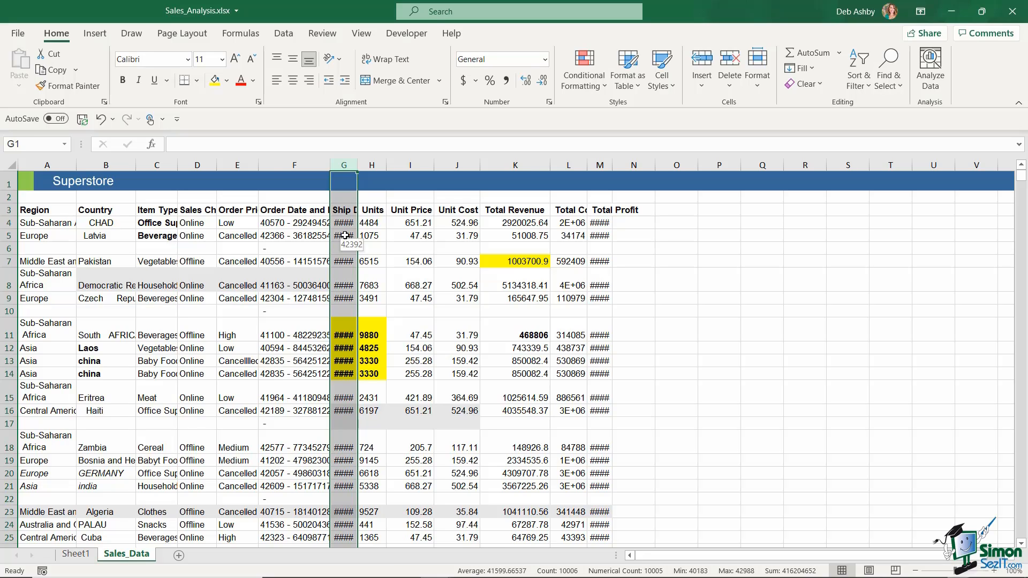
pyautogui.moveTo(397, 238)
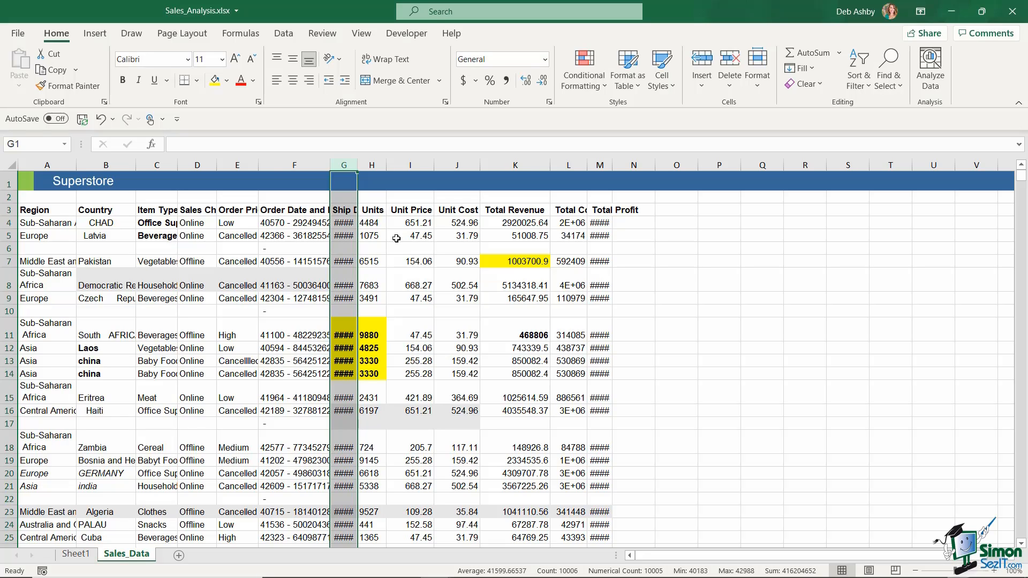
pyautogui.moveTo(408, 233)
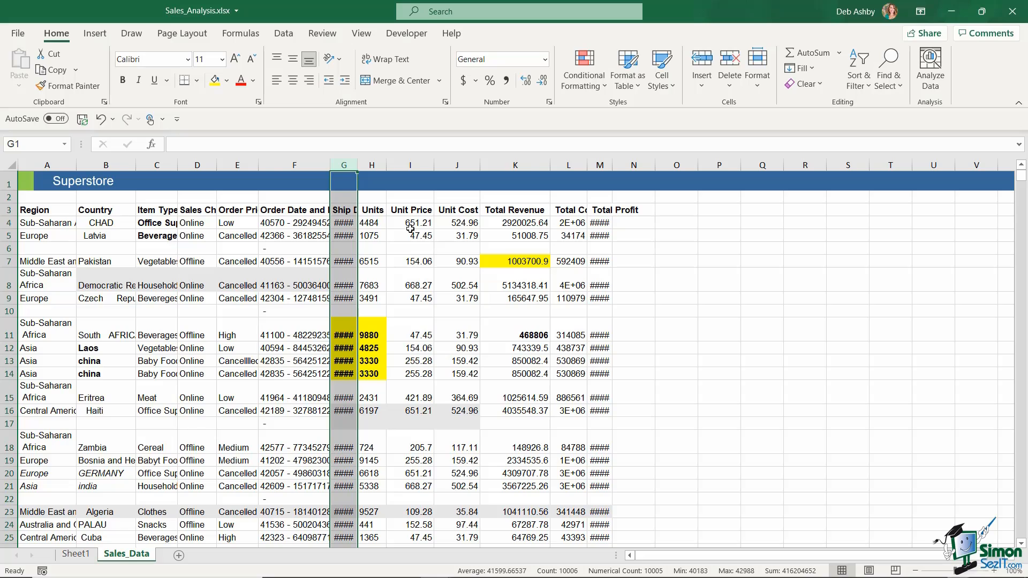
pyautogui.click(410, 223)
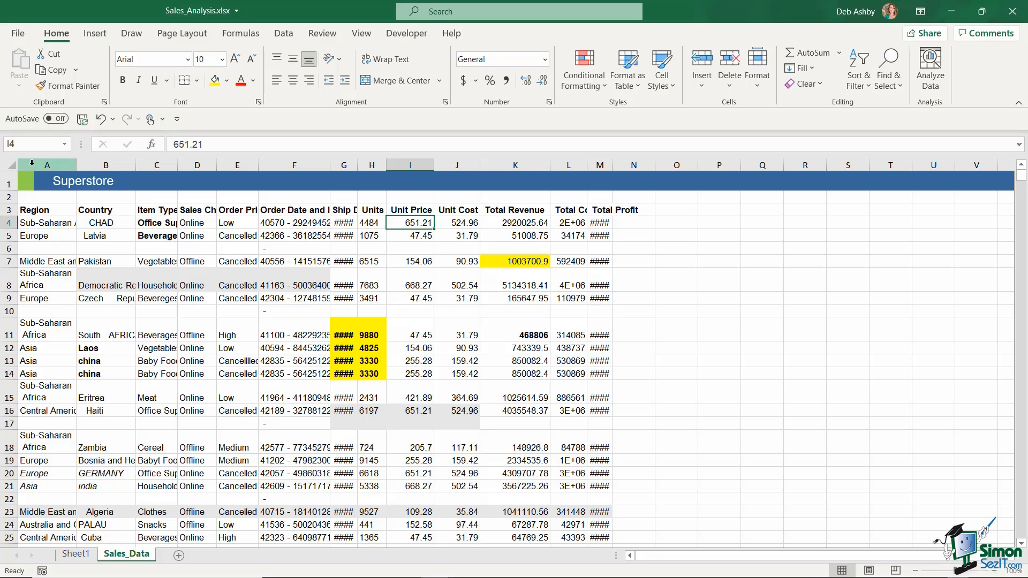
pyautogui.click(106, 165)
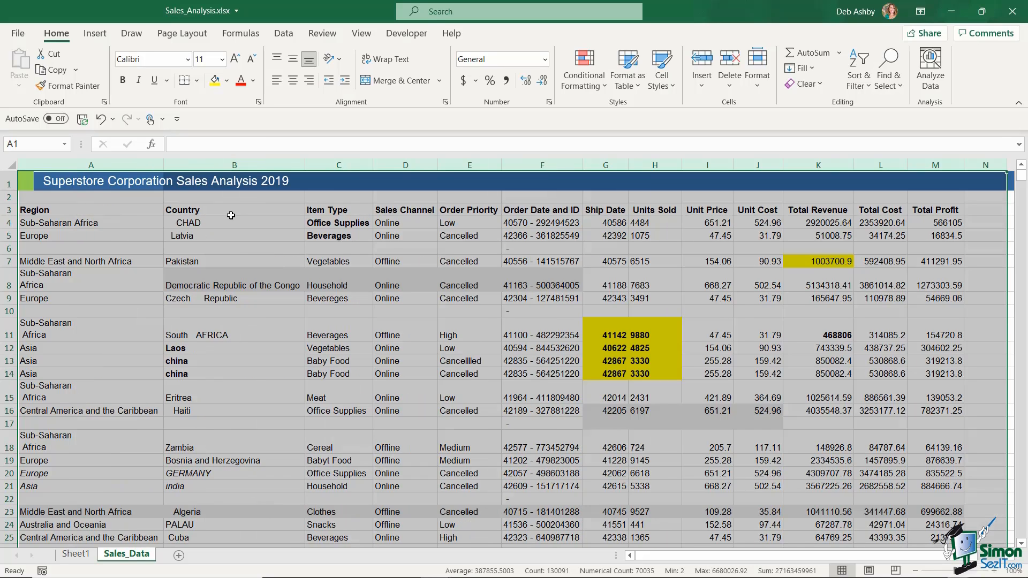
pyautogui.moveTo(94, 223)
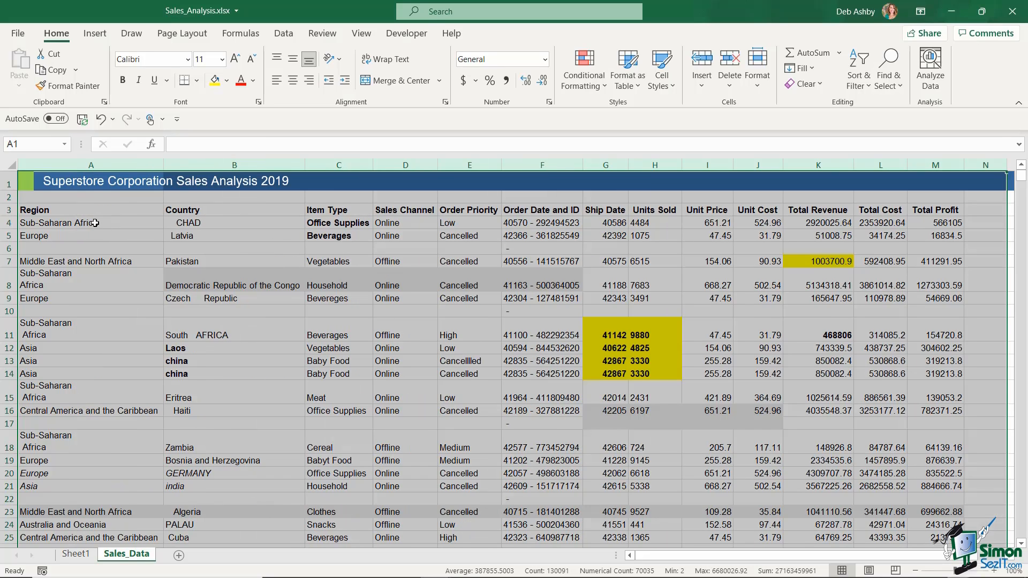
# Select the empty row 6 and bring up its row menu with the Delete option
pyautogui.click(90, 261)
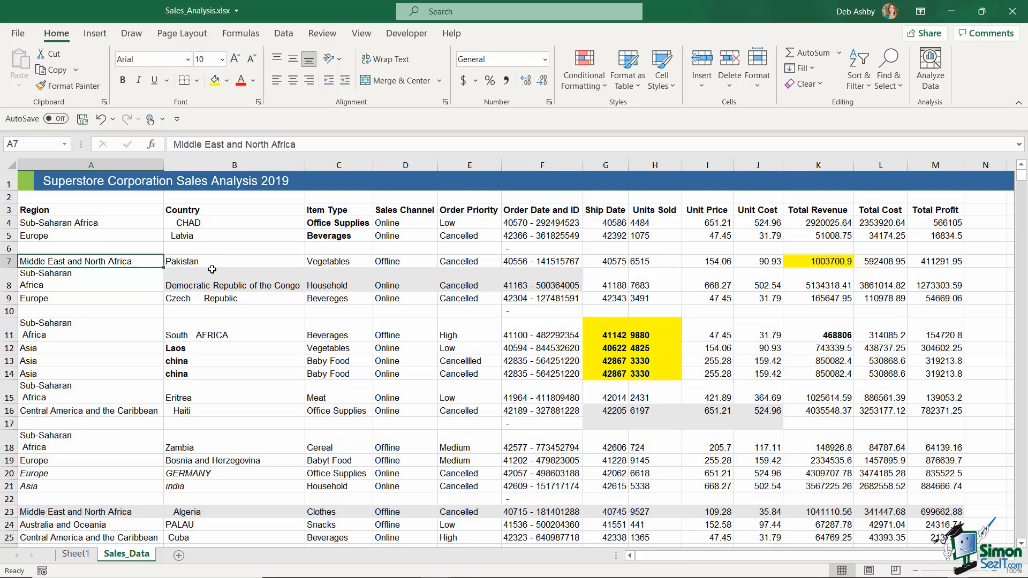
pyautogui.moveTo(694, 564)
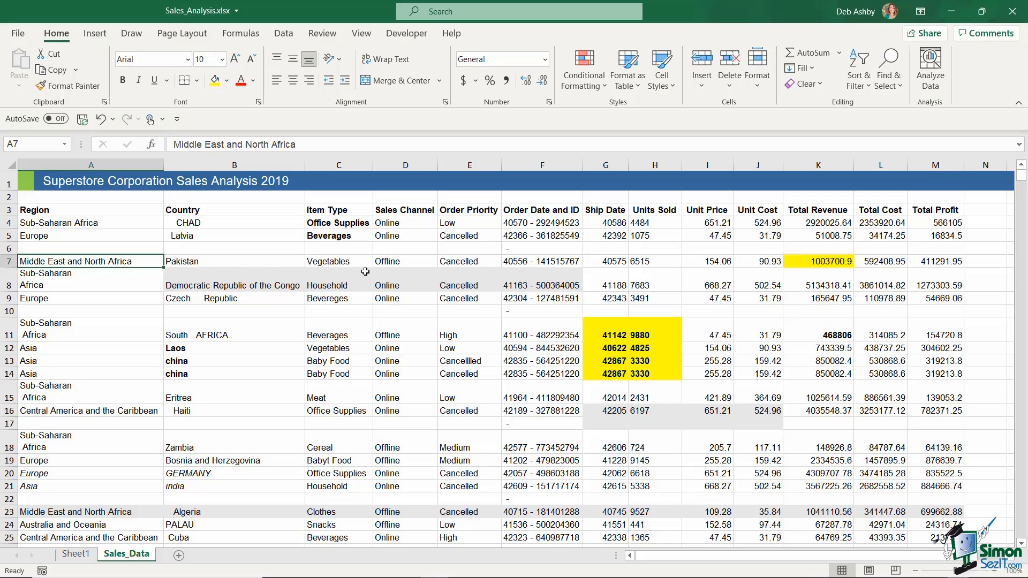
pyautogui.moveTo(304, 277)
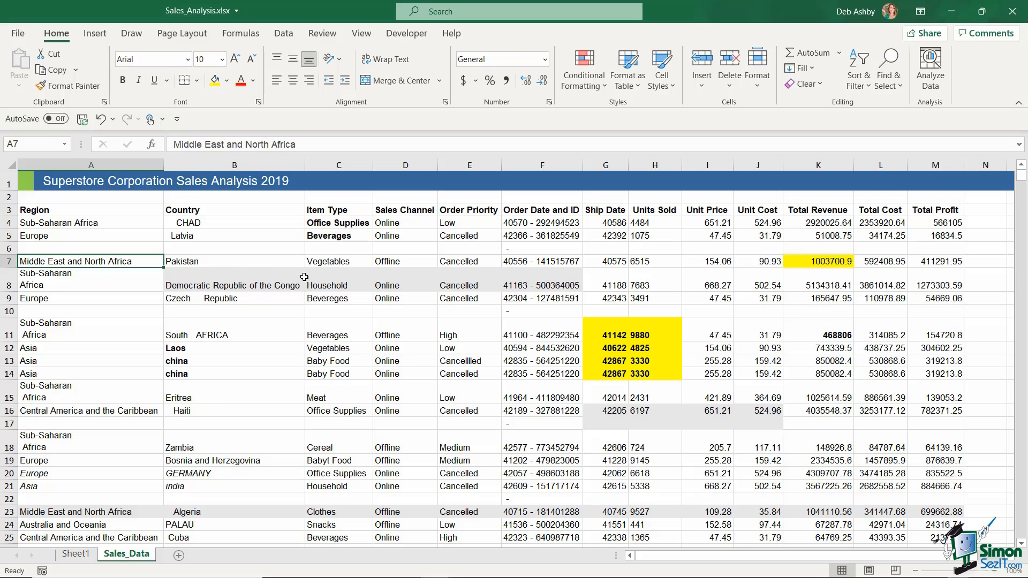
pyautogui.moveTo(106, 282)
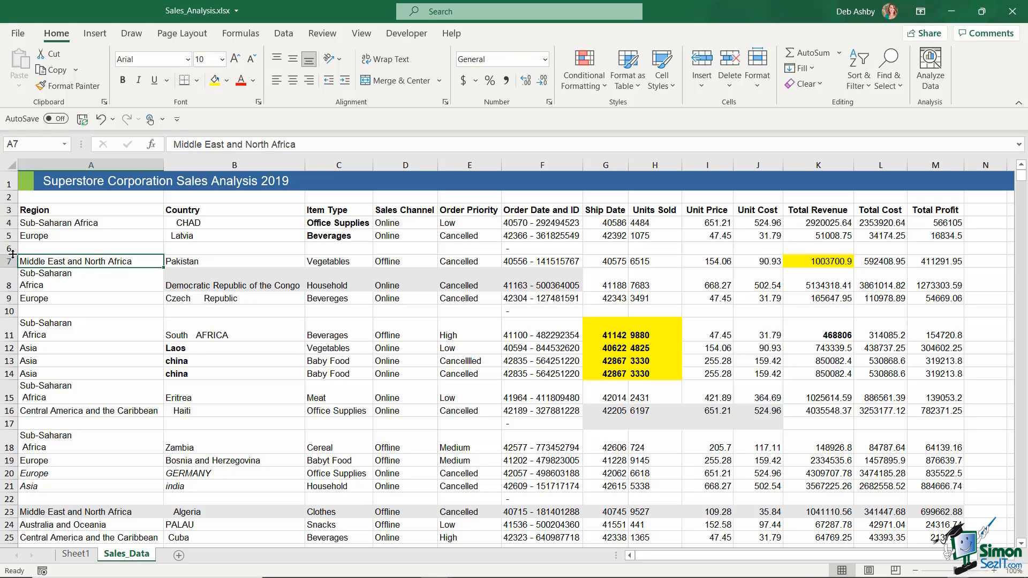
pyautogui.click(9, 250)
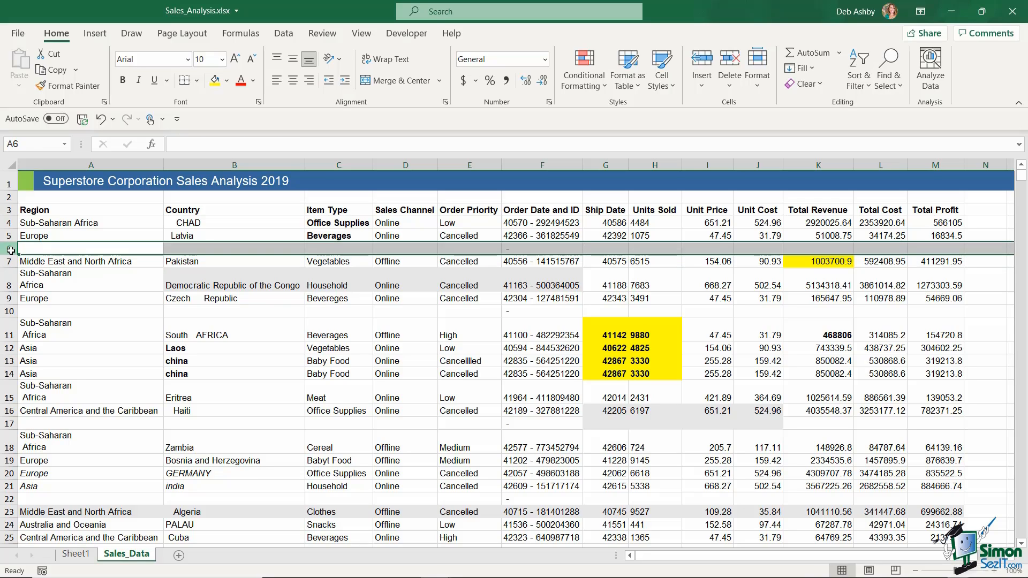
pyautogui.rightClick(10, 249)
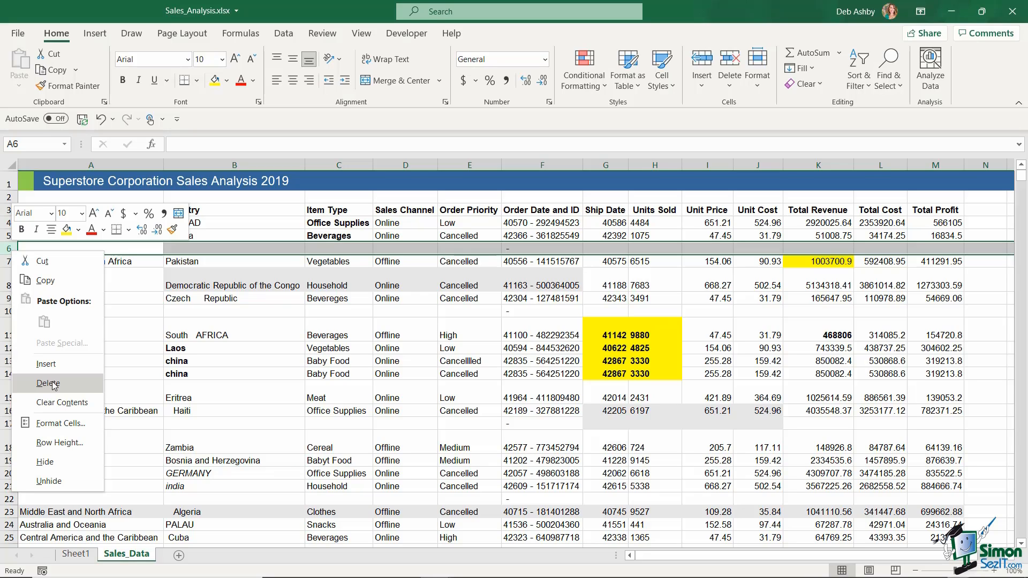
pyautogui.moveTo(89, 383)
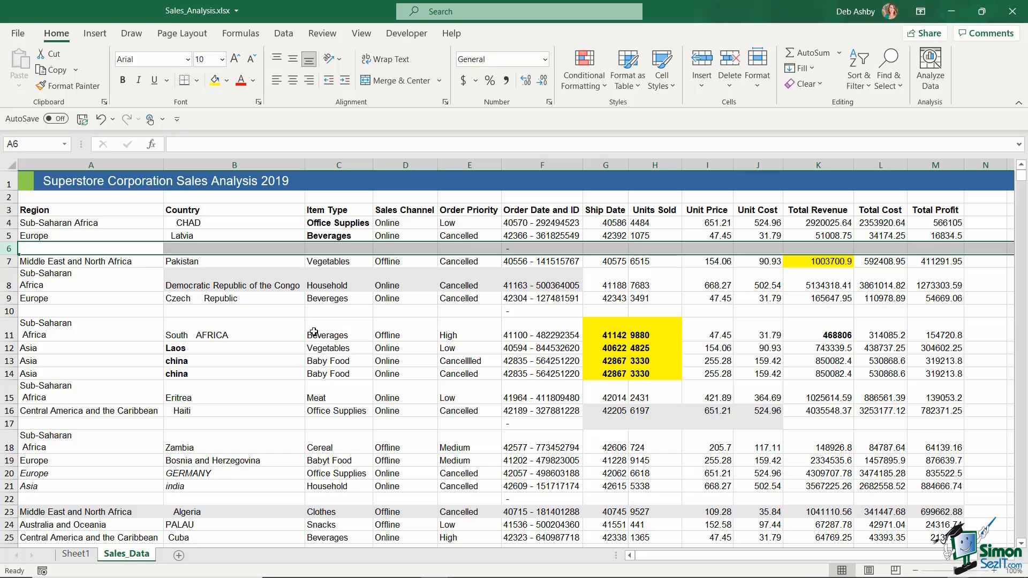
# Leave row 6 in place and select the entire Sales_Data table with Ctrl+A
pyautogui.click(90, 165)
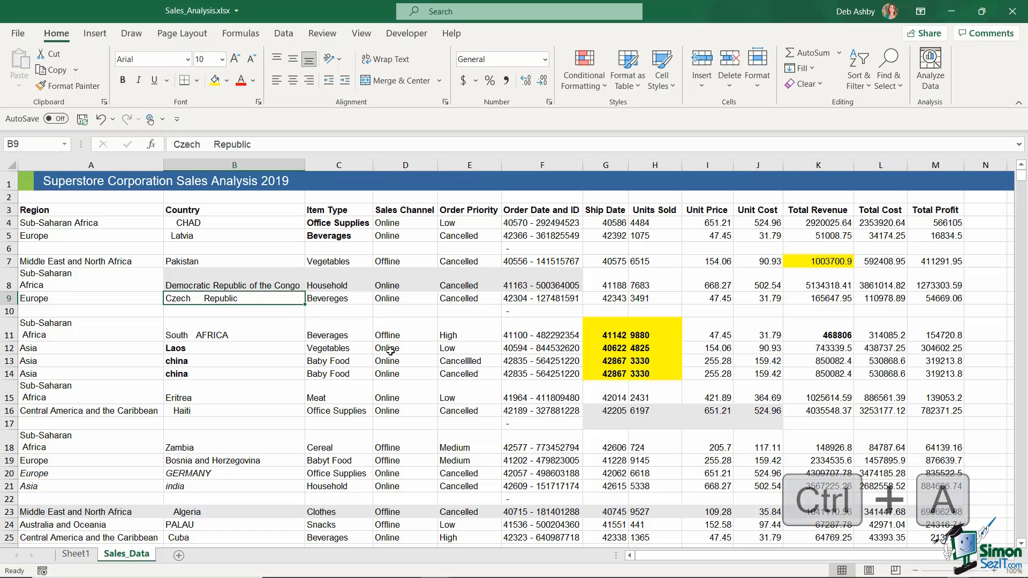
pyautogui.press('ctrl+a')
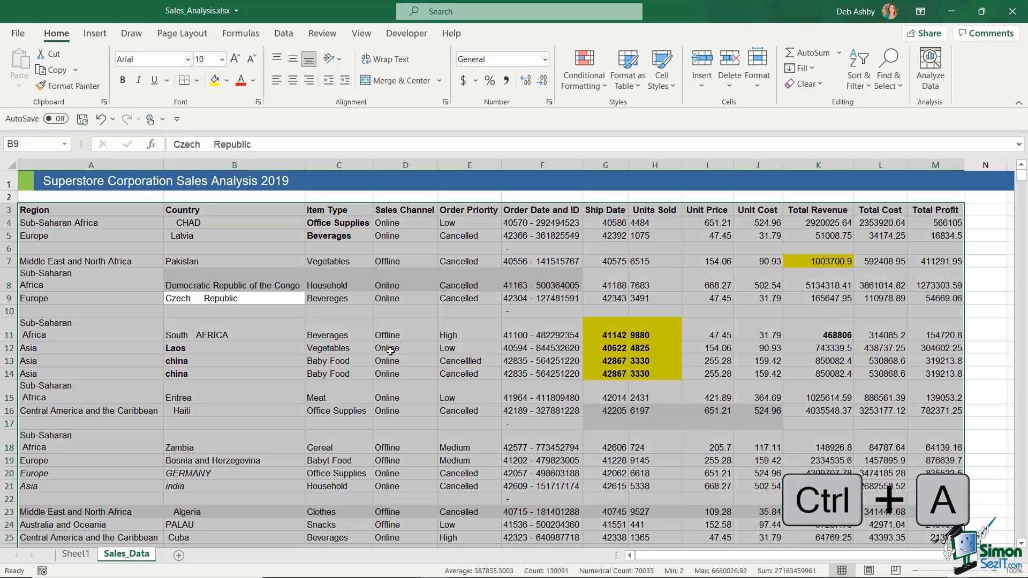
pyautogui.press('ctrl+a')
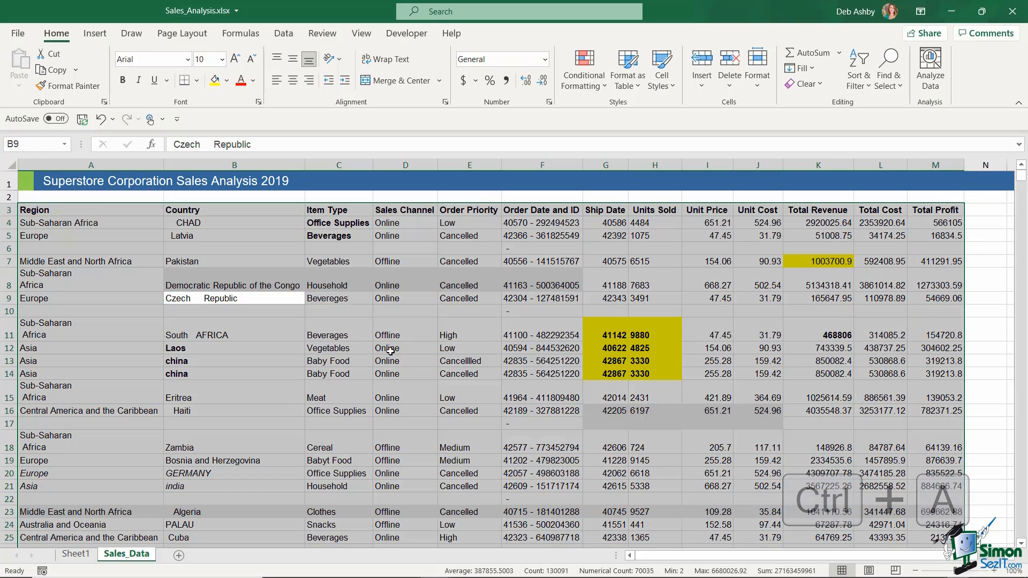
pyautogui.press('ctrl+a')
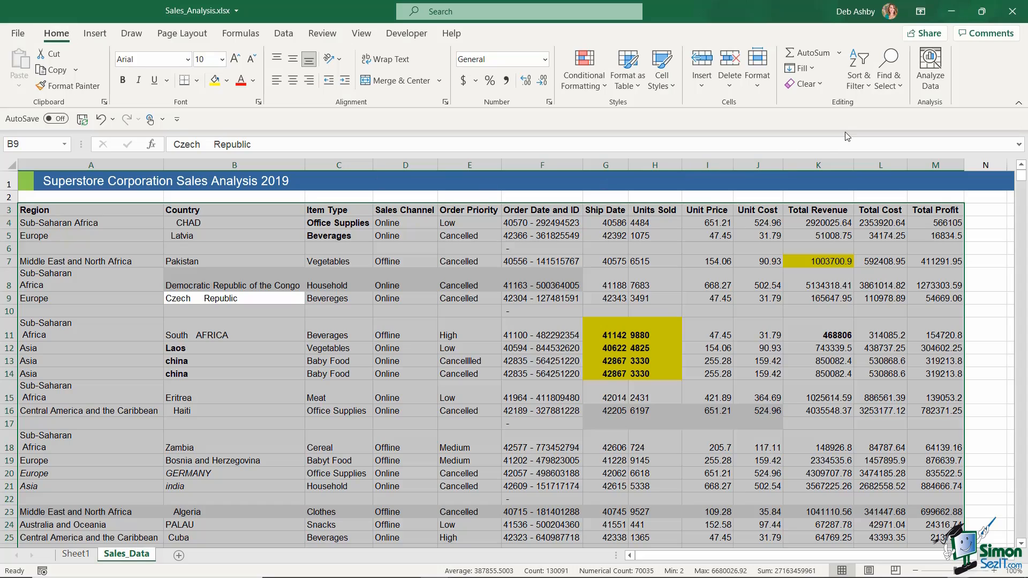
pyautogui.moveTo(889, 68)
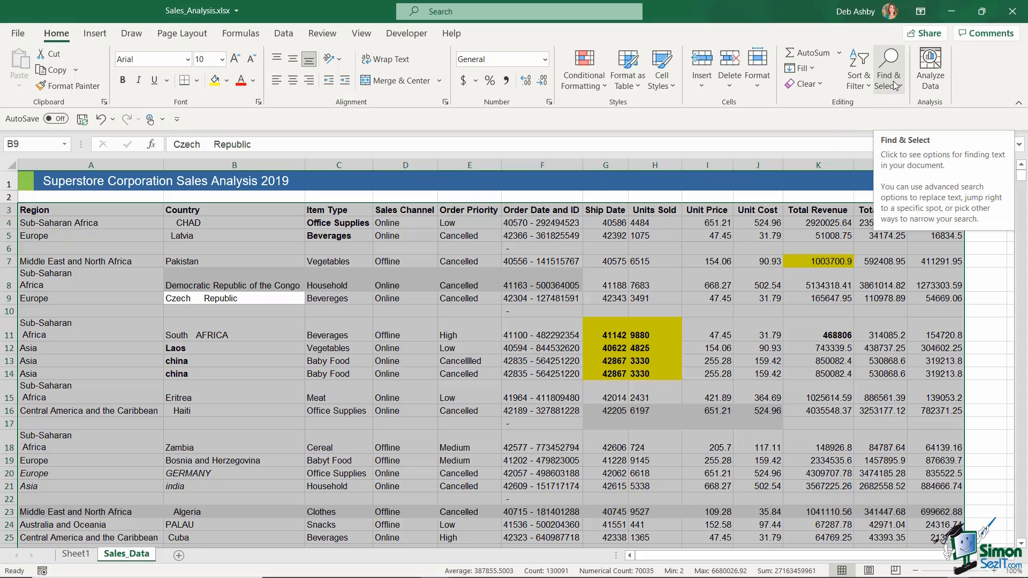
# Use Go To Special > Blanks to select every empty cell, marking blank rows 6, 10, 17 and 22
pyautogui.click(887, 69)
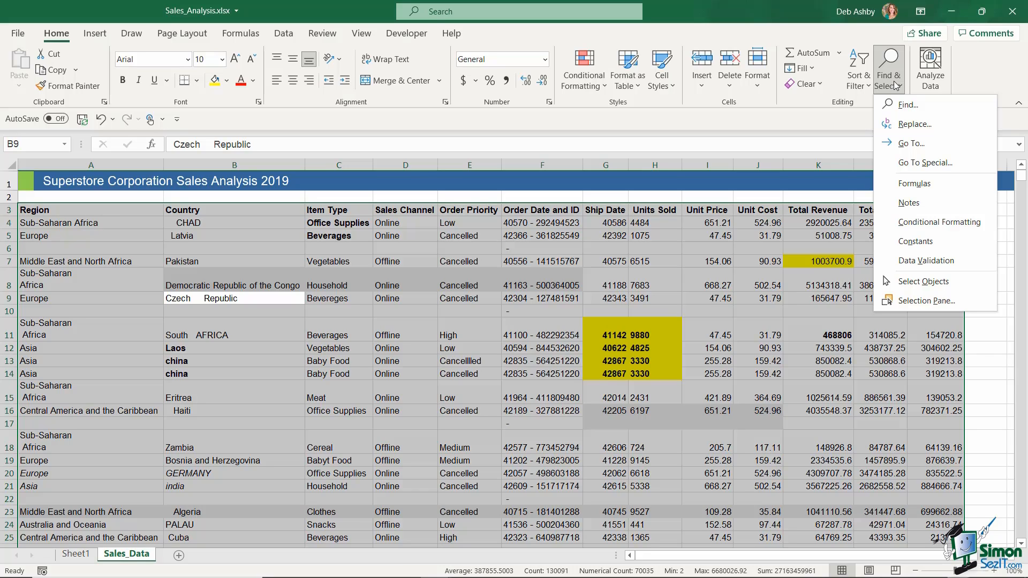
pyautogui.moveTo(926, 163)
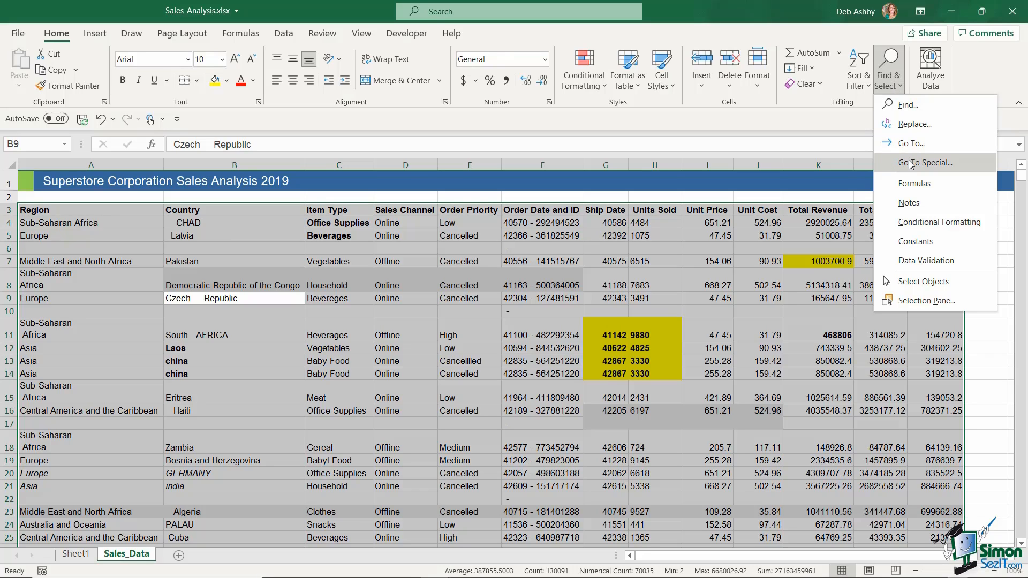
pyautogui.click(925, 163)
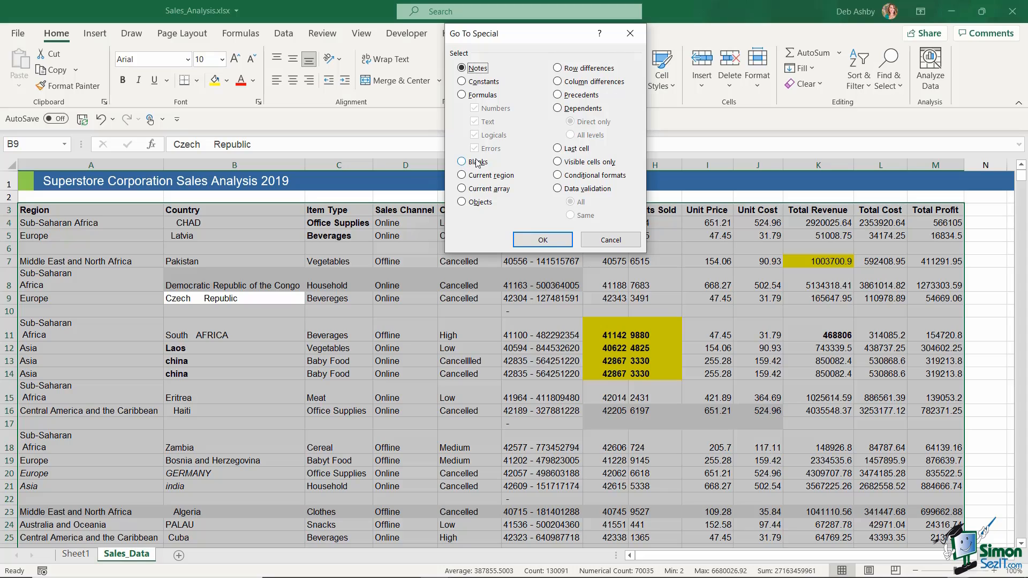
pyautogui.click(463, 162)
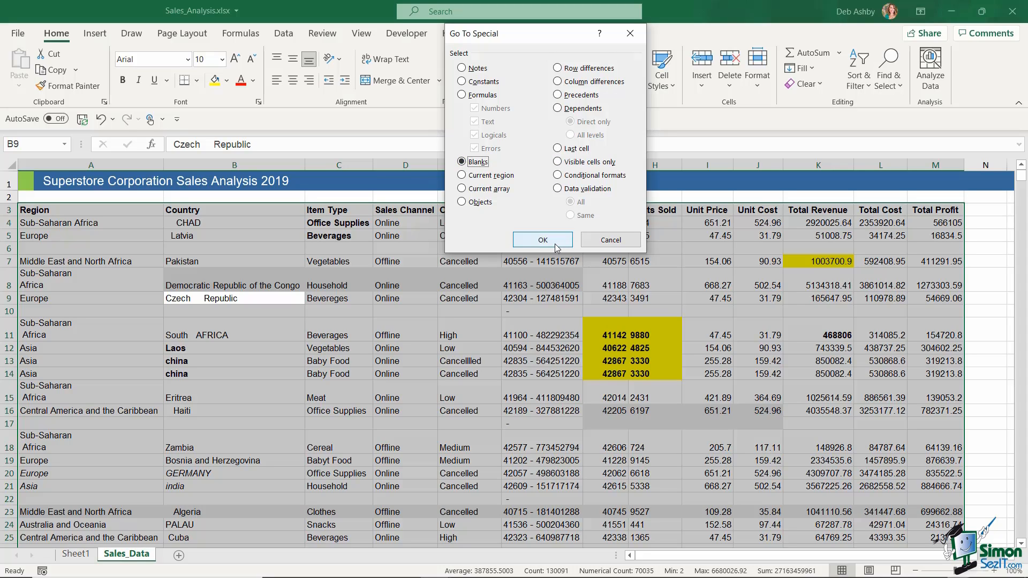
pyautogui.click(542, 239)
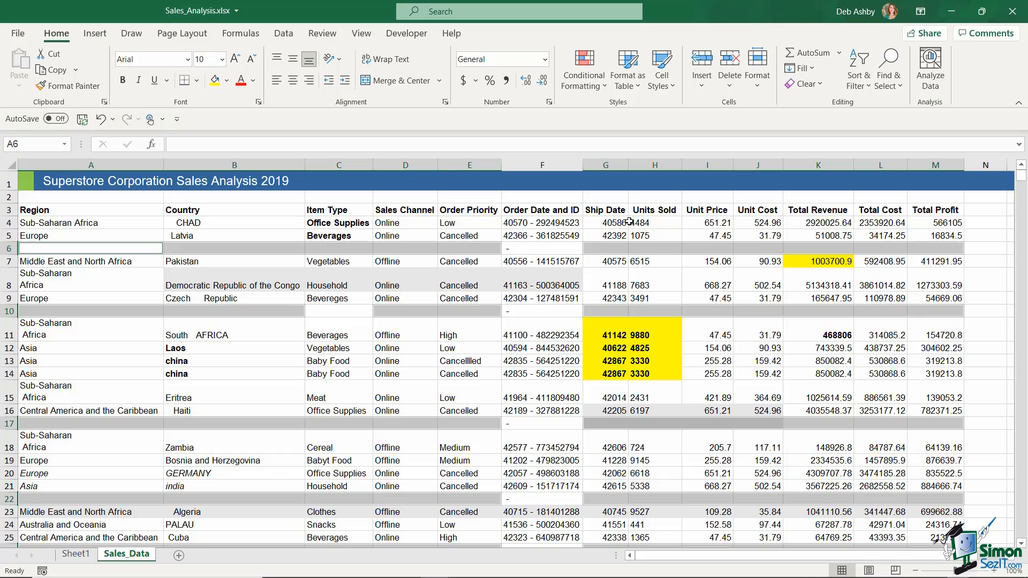
# Delete the selected blank rows via Delete Sheet Rows so the data runs without gaps
pyautogui.scroll(-3)
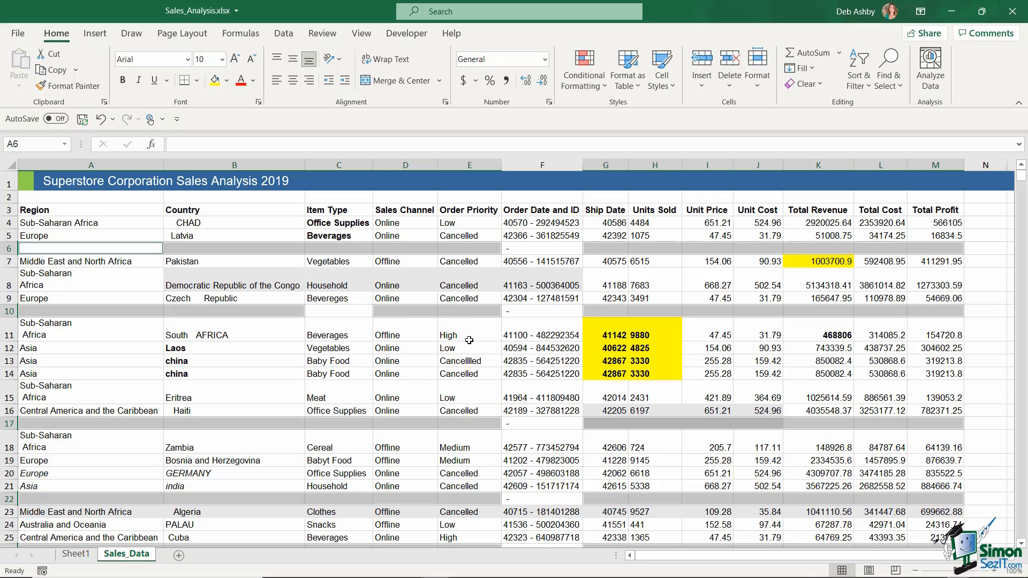
pyautogui.moveTo(717, 127)
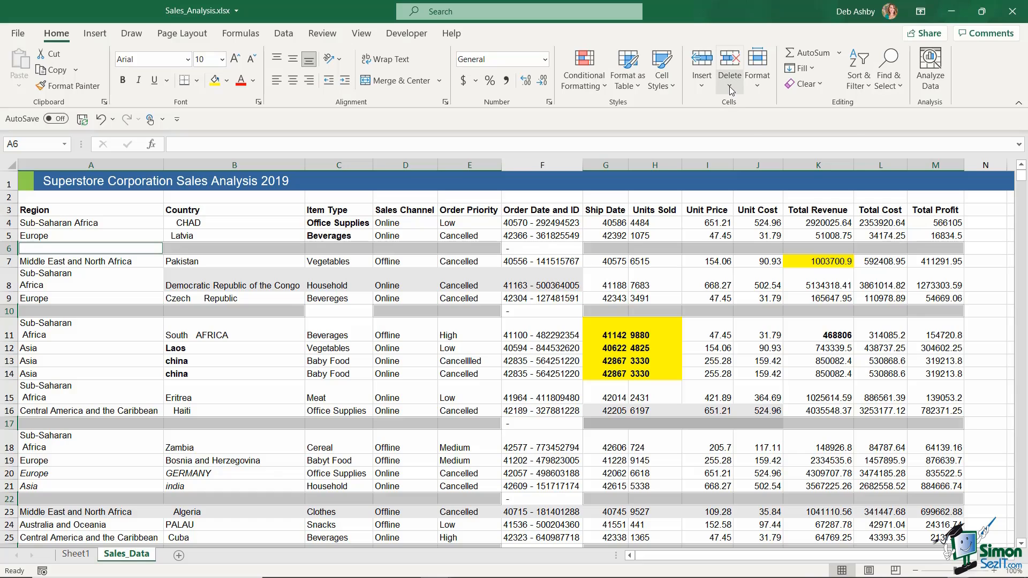
pyautogui.click(729, 64)
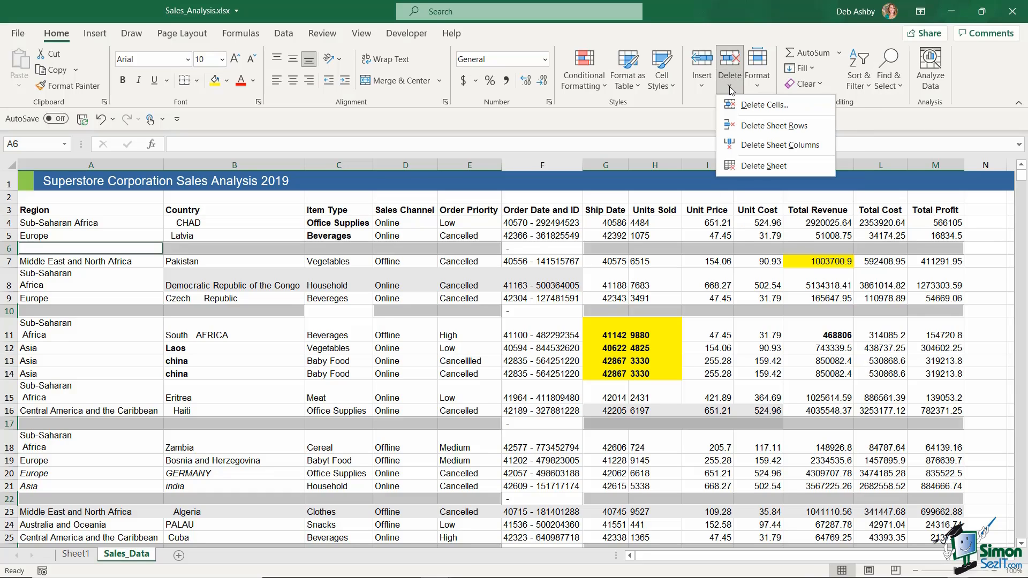
pyautogui.moveTo(773, 126)
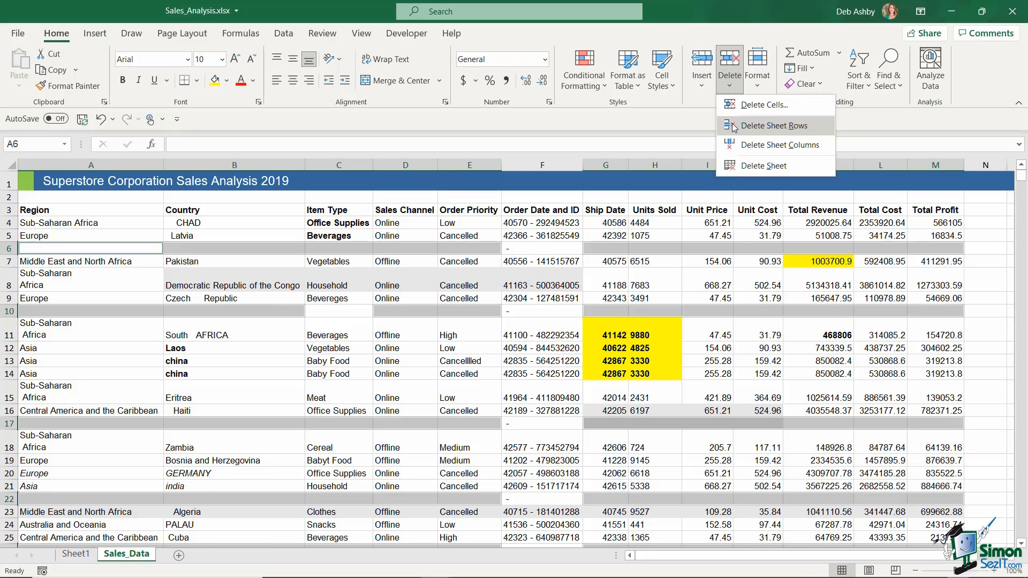
pyautogui.click(776, 125)
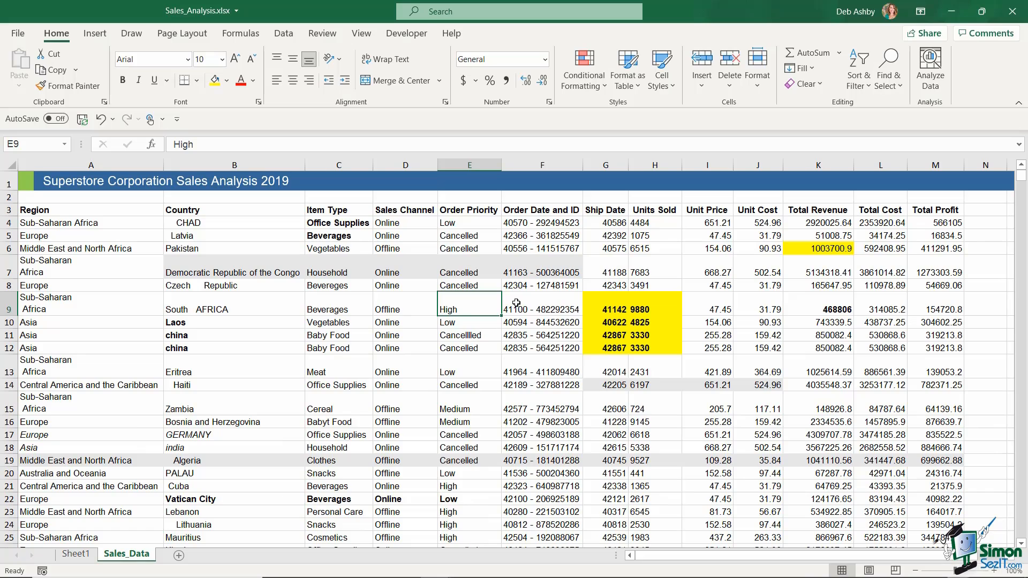
pyautogui.moveTo(451, 296)
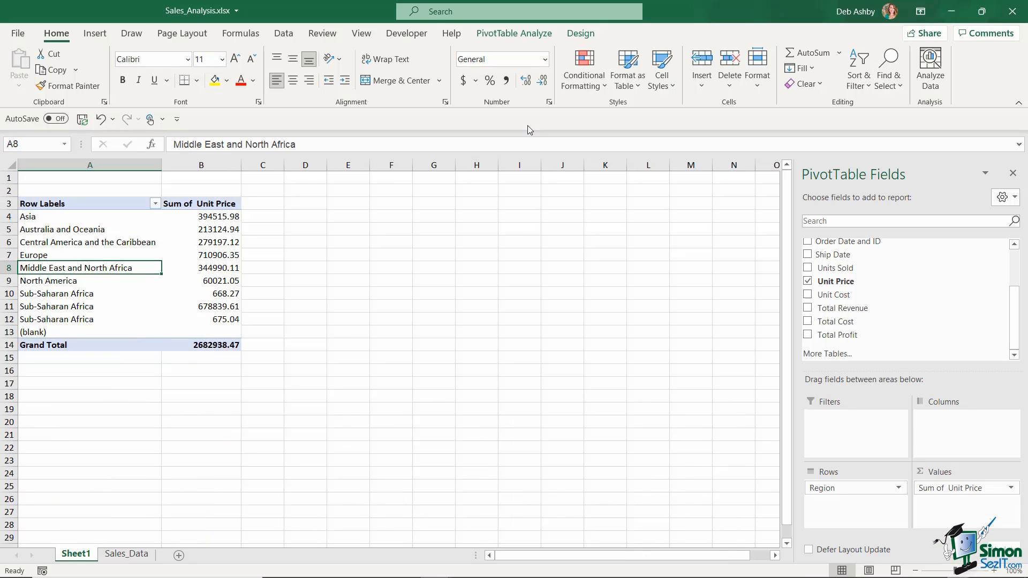
# Refresh the pivot table so the (blank) region row disappears, then return to Sales_Data
pyautogui.click(514, 33)
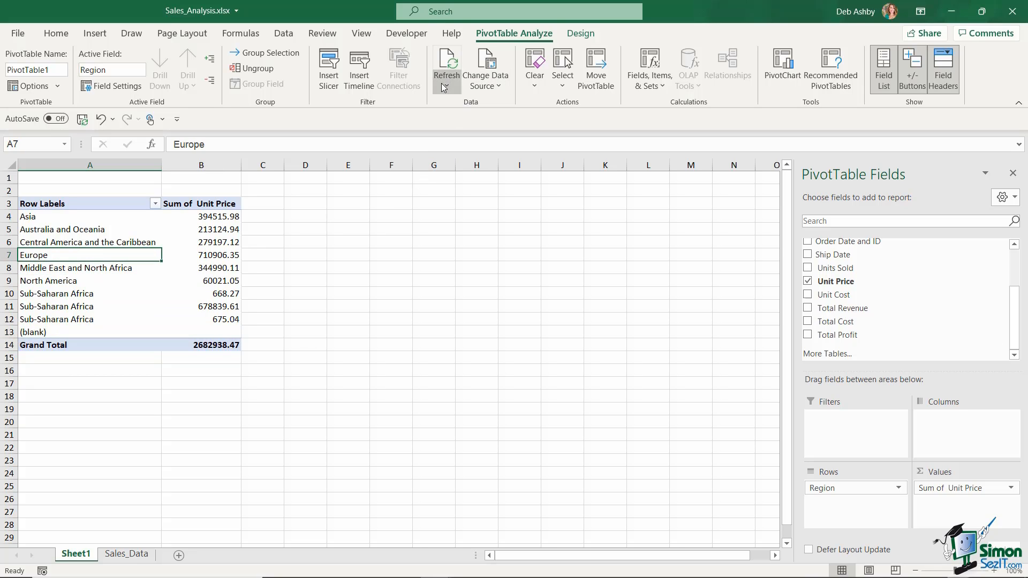
pyautogui.click(445, 62)
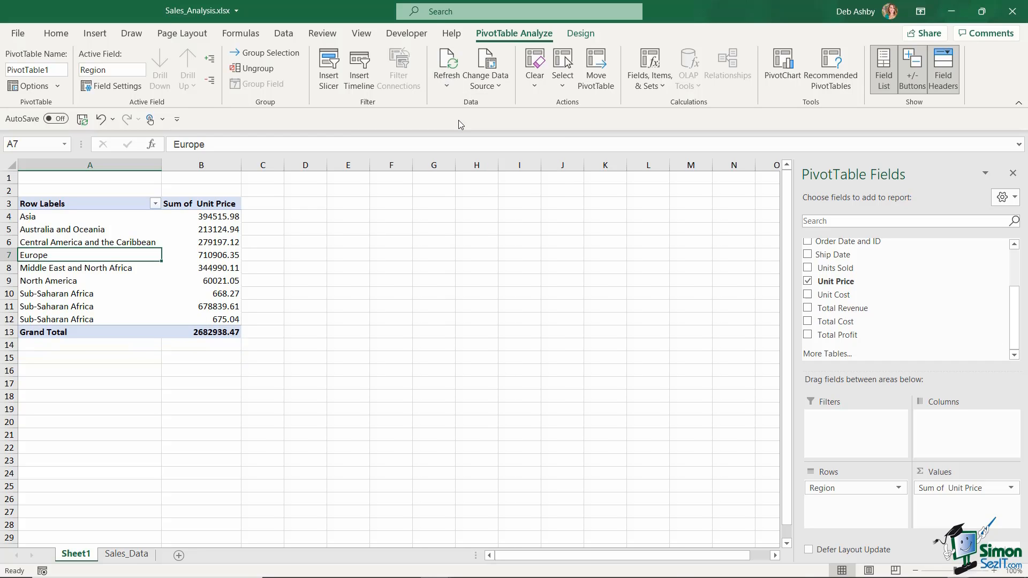
pyautogui.moveTo(332, 337)
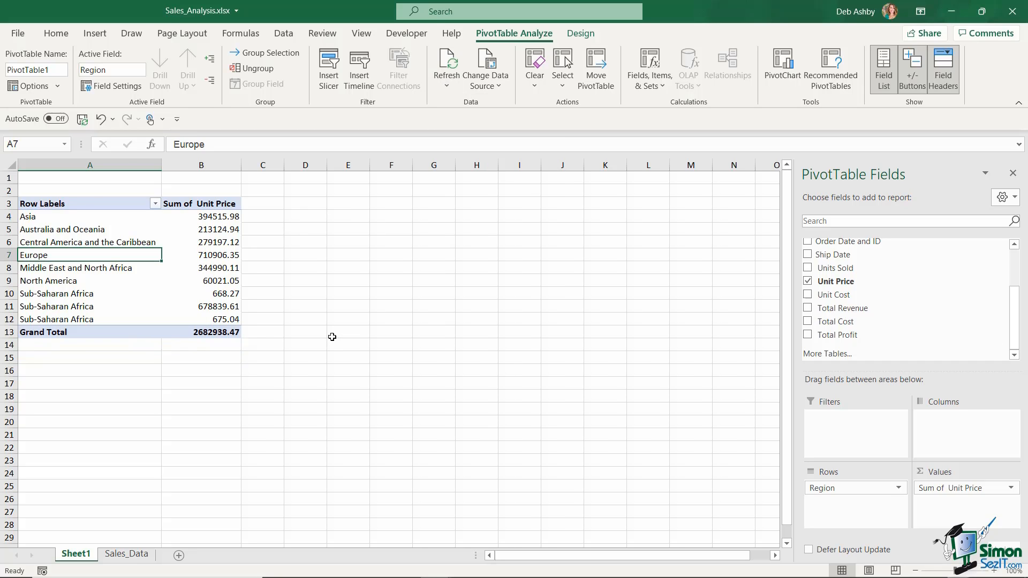
pyautogui.click(127, 554)
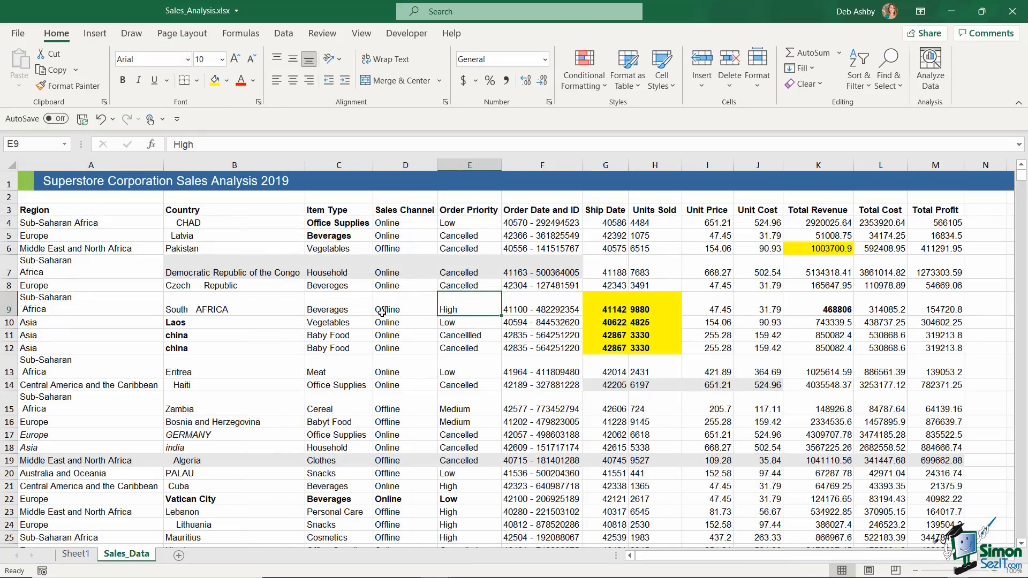
# Inspect the repeated China Baby Food rows 11 and 12 and show the Data ribbon tools
pyautogui.click(405, 308)
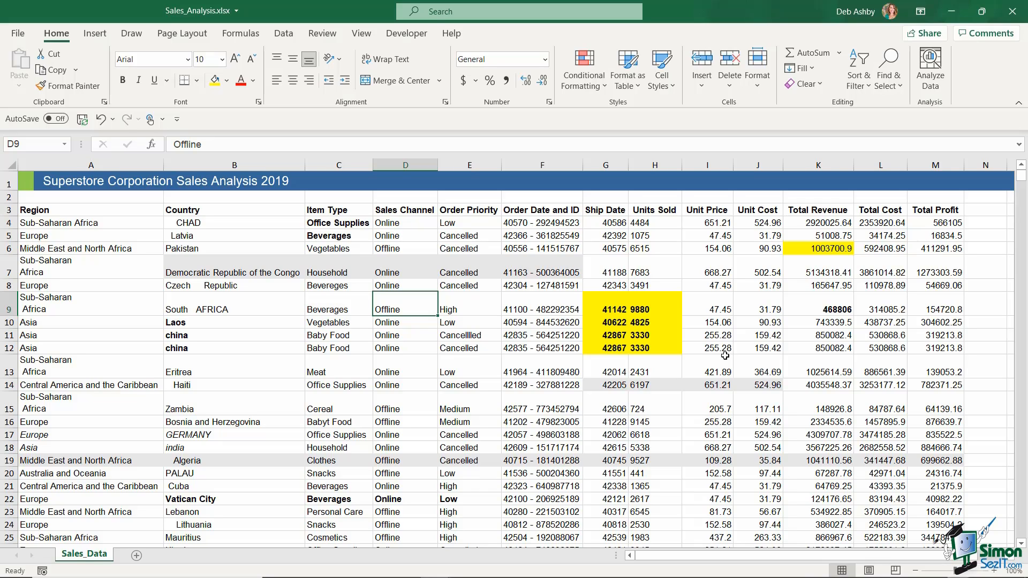
pyautogui.moveTo(405, 219)
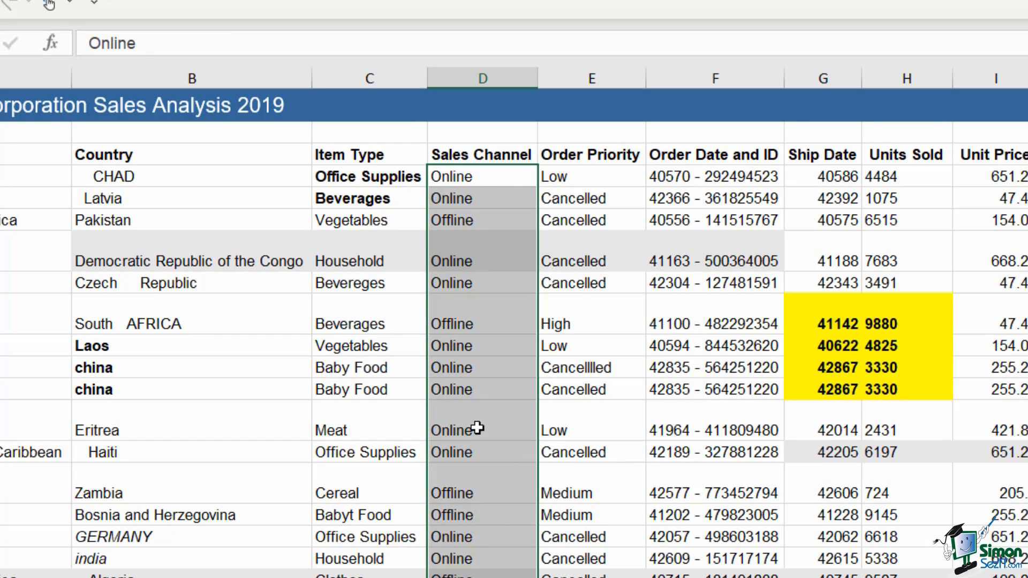
pyautogui.moveTo(482, 194)
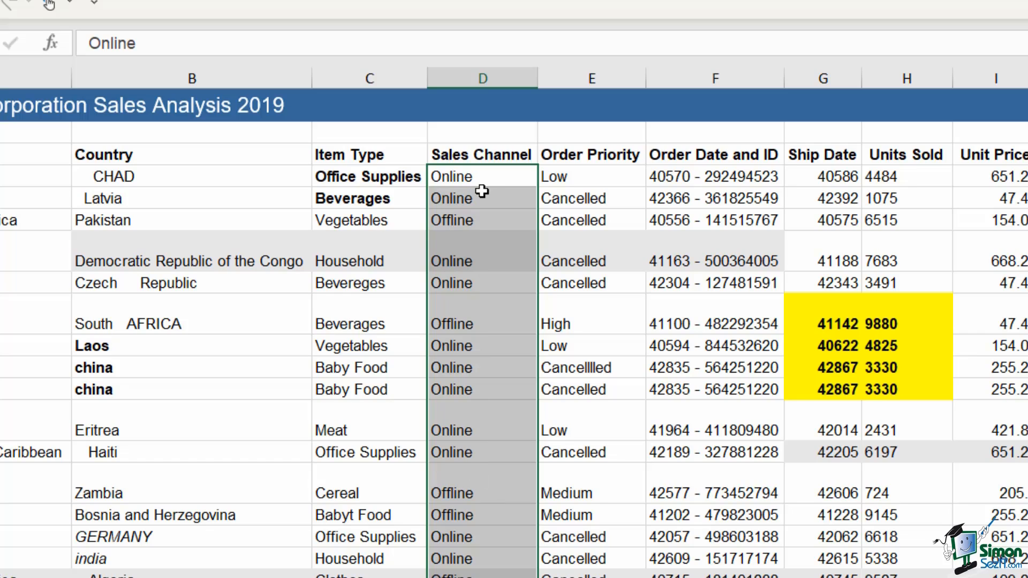
pyautogui.moveTo(486, 484)
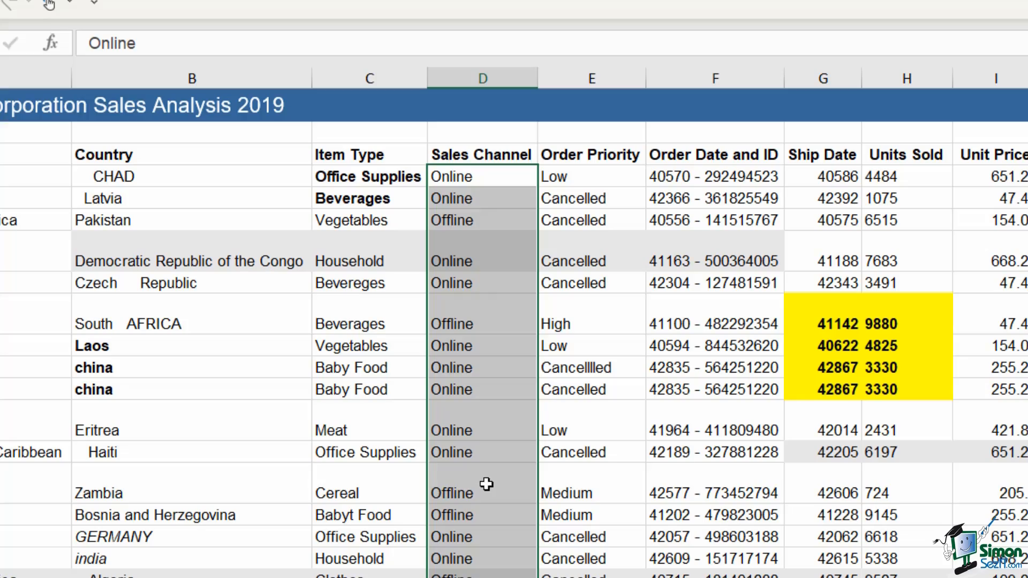
pyautogui.click(587, 200)
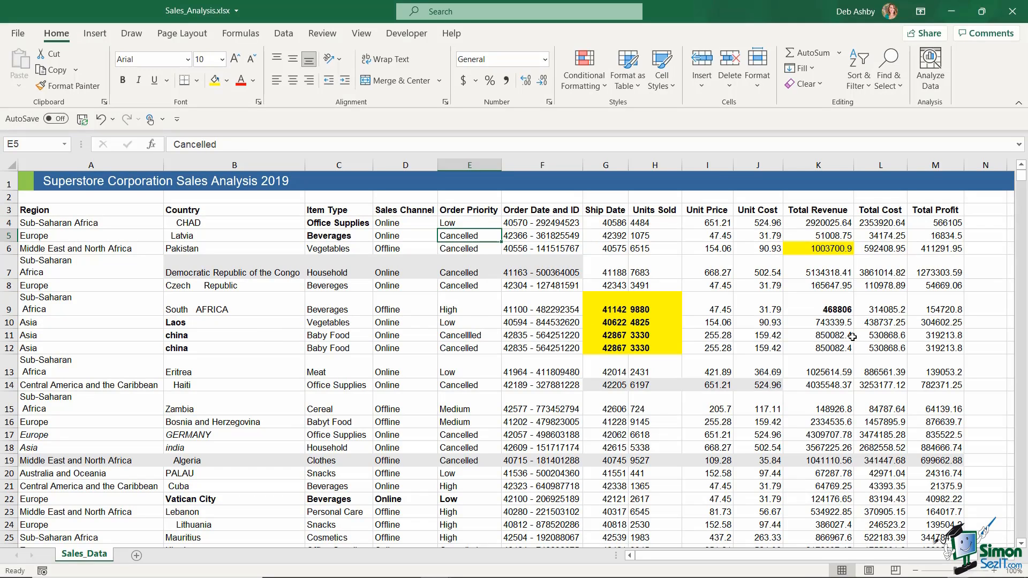
pyautogui.moveTo(402, 330)
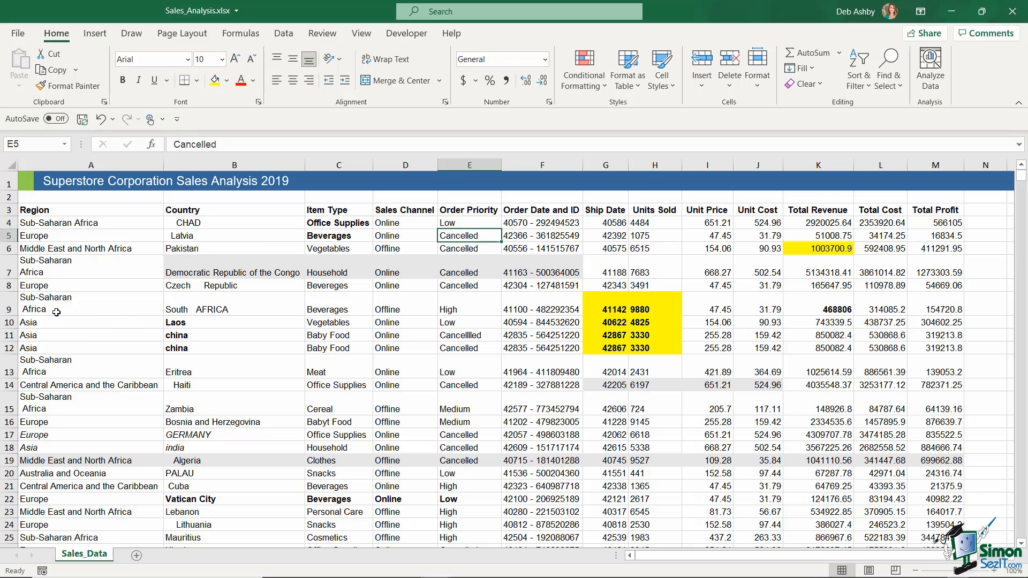
pyautogui.moveTo(309, 306)
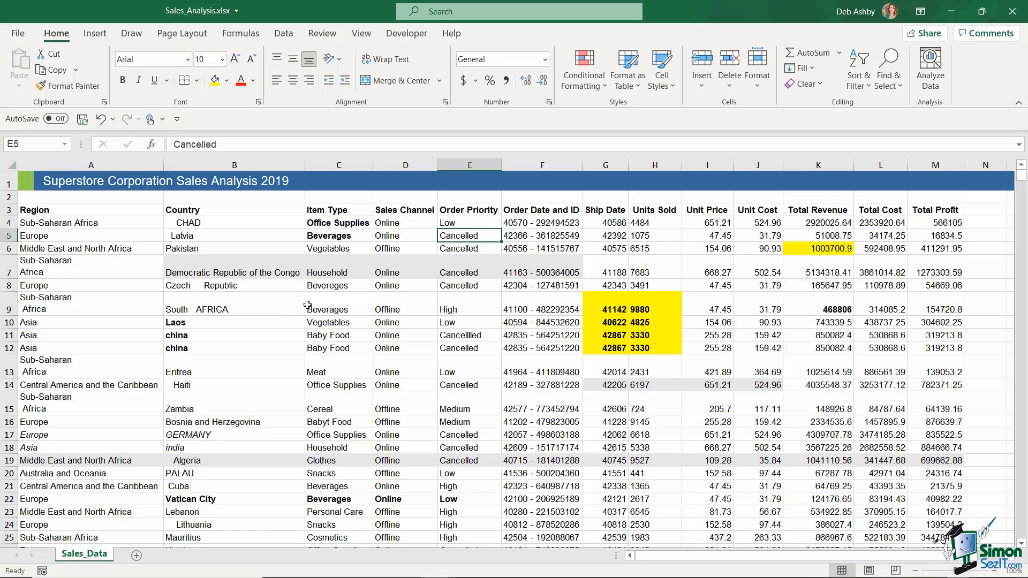
pyautogui.moveTo(335, 307)
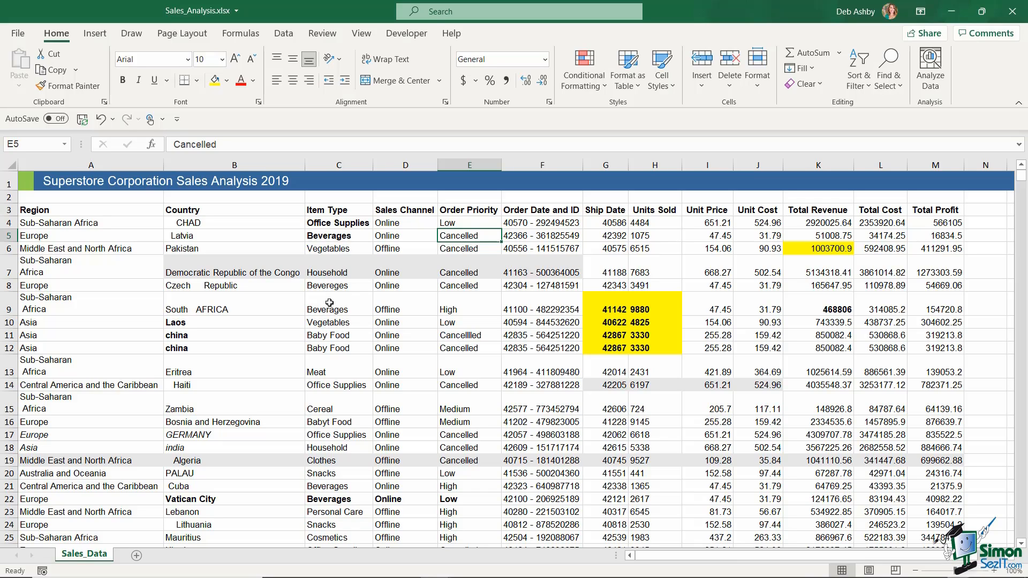
pyautogui.moveTo(588, 335)
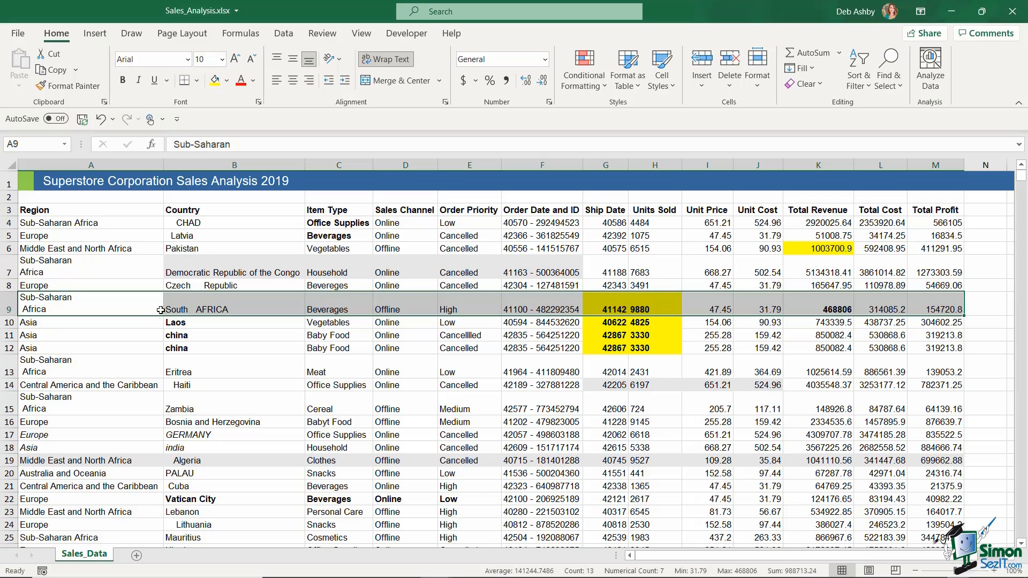
pyautogui.click(405, 348)
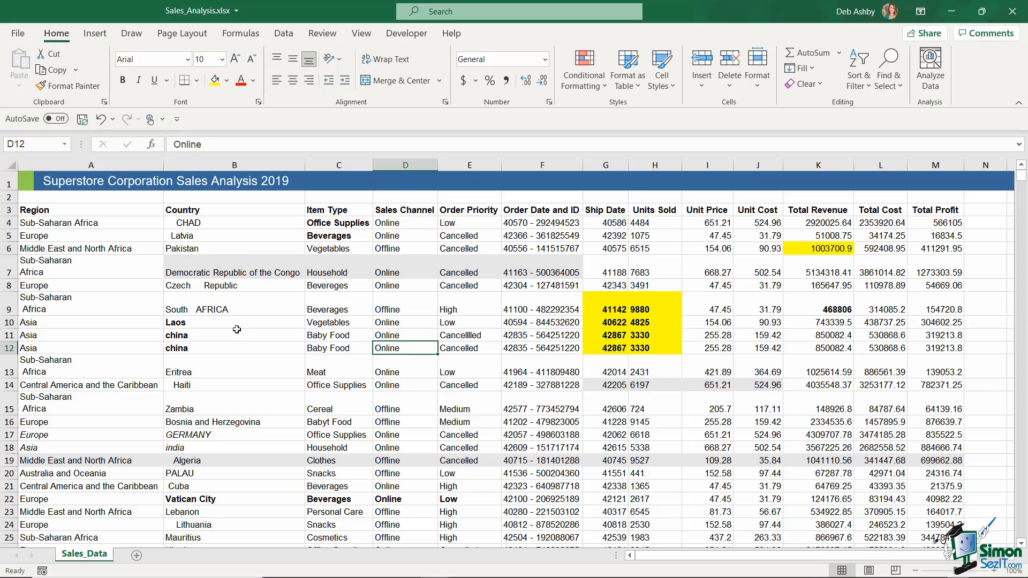
pyautogui.moveTo(257, 199)
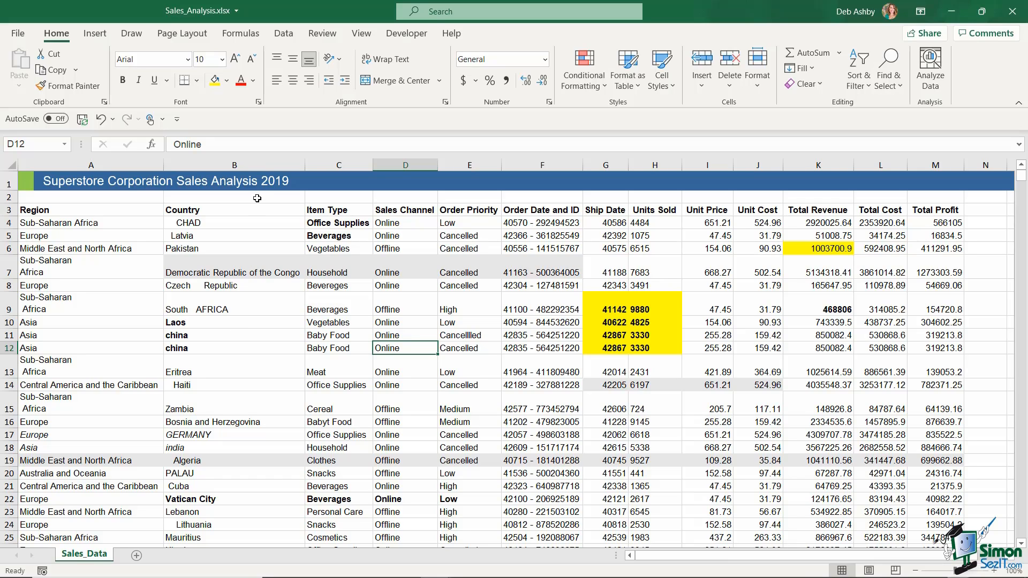
pyautogui.click(283, 33)
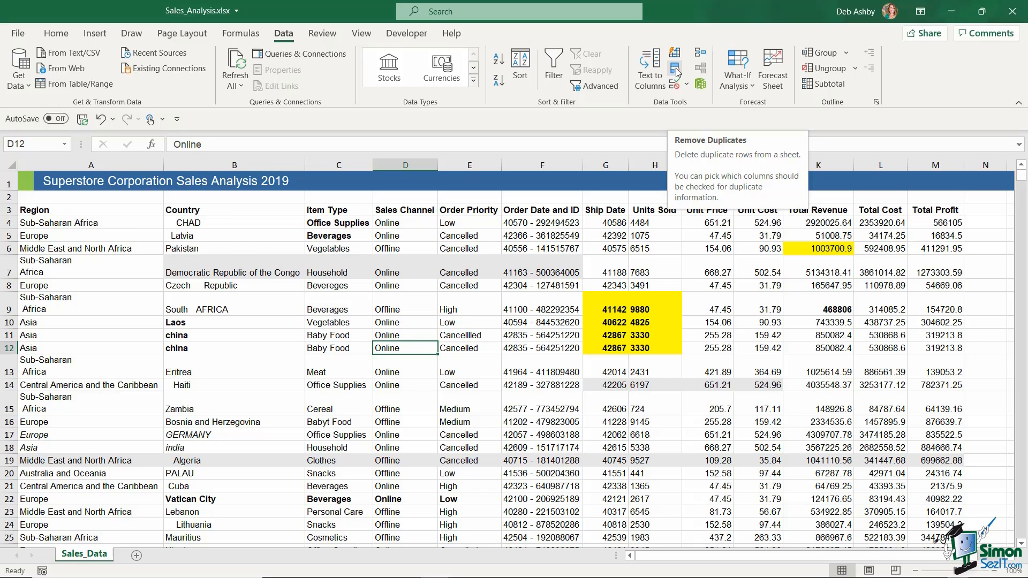
# Remove exact duplicates across all columns with headers on: 4 removed, 10001 unique values remain
pyautogui.click(675, 71)
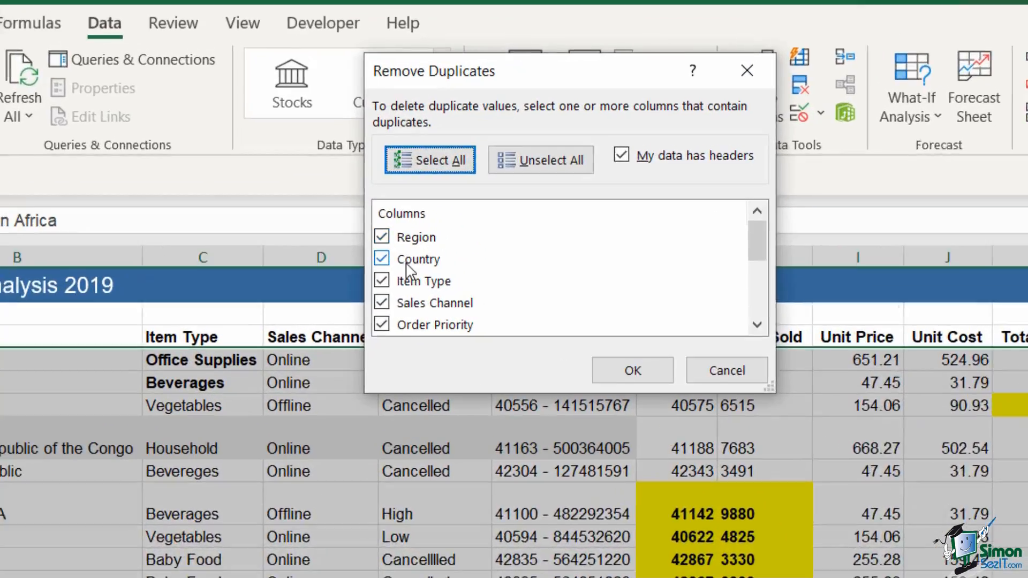
pyautogui.scroll(-3)
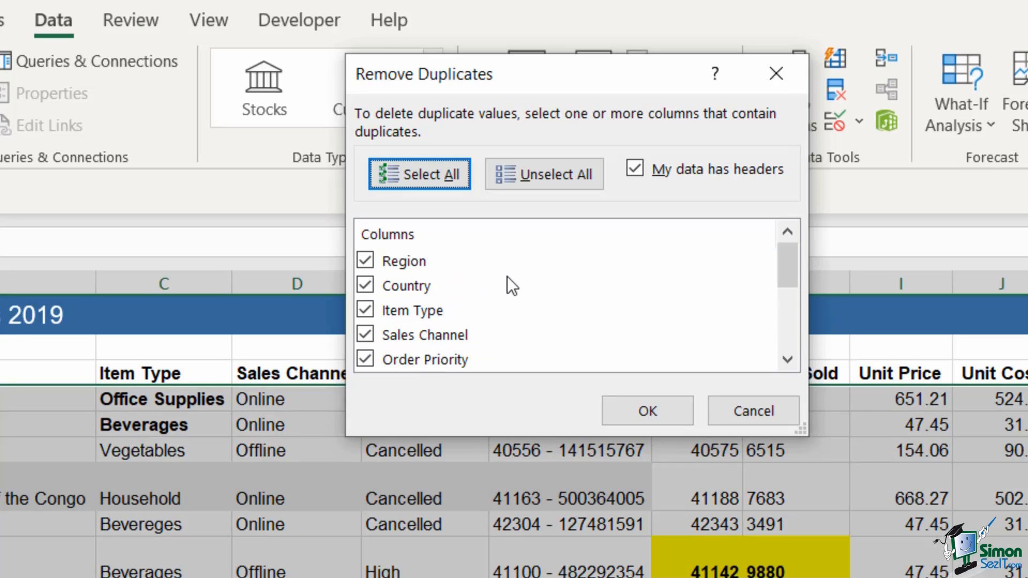
pyautogui.moveTo(540, 285)
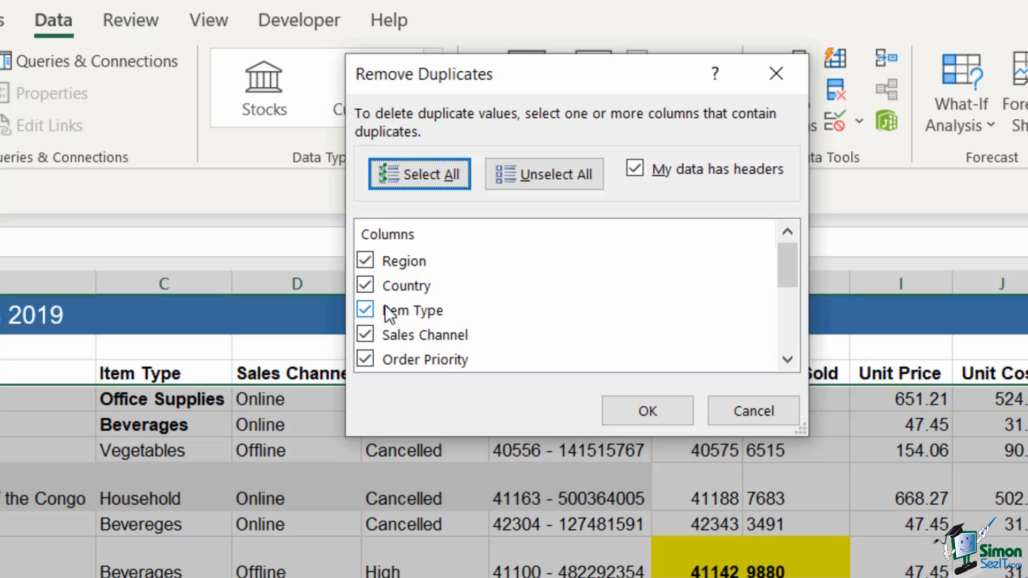
pyautogui.click(366, 261)
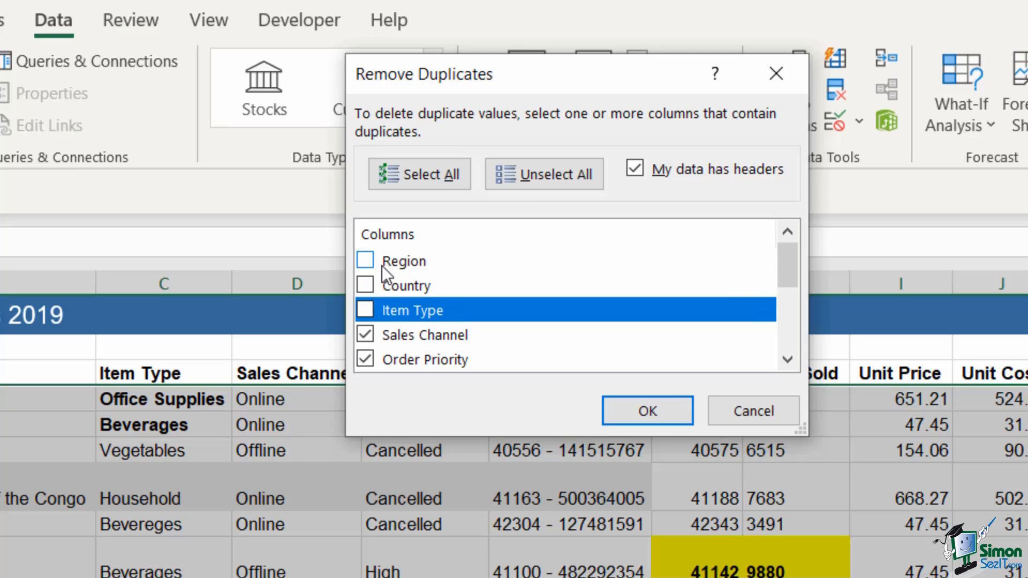
pyautogui.click(365, 261)
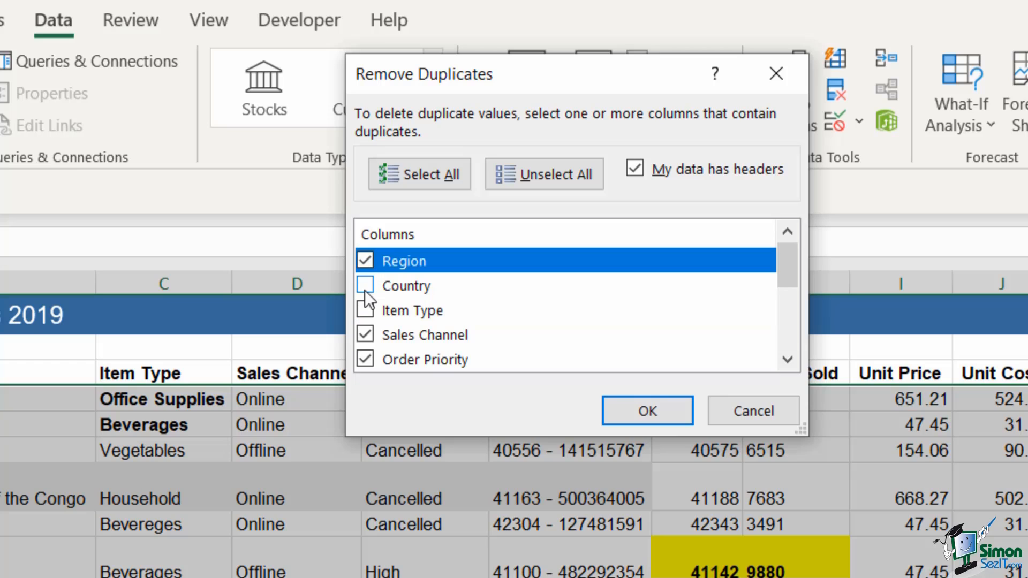
pyautogui.click(365, 285)
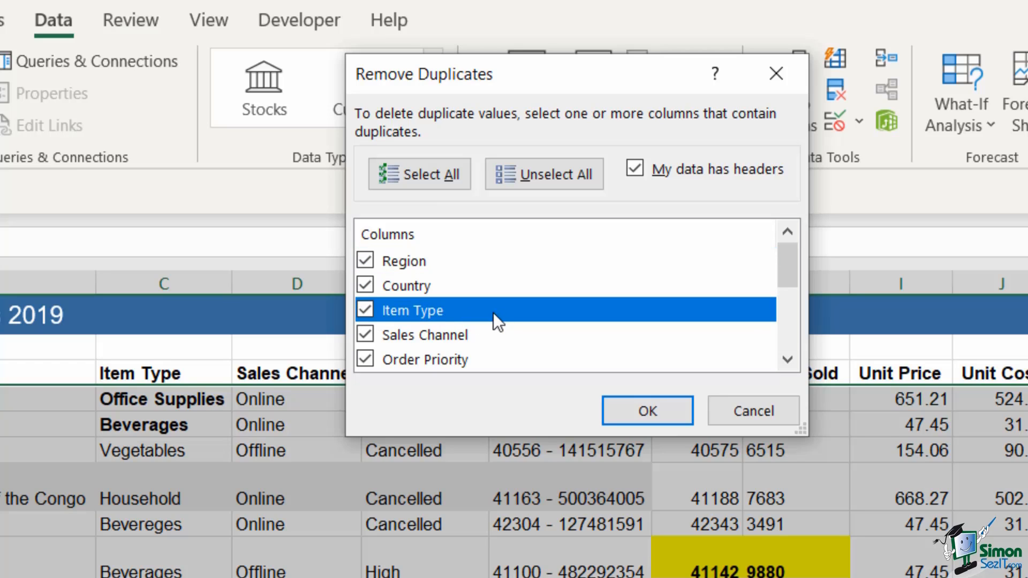
pyautogui.moveTo(504, 322)
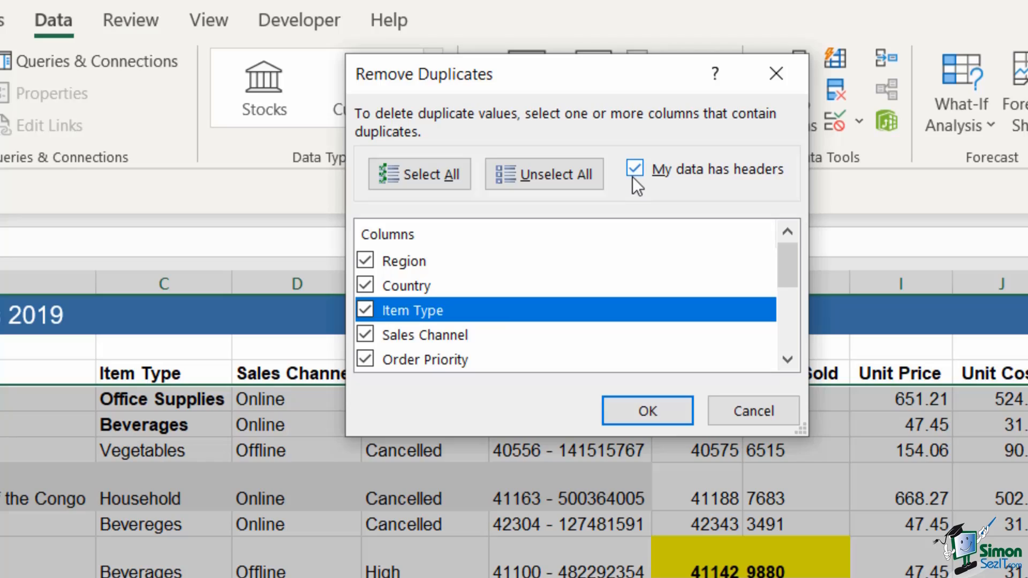
pyautogui.moveTo(732, 200)
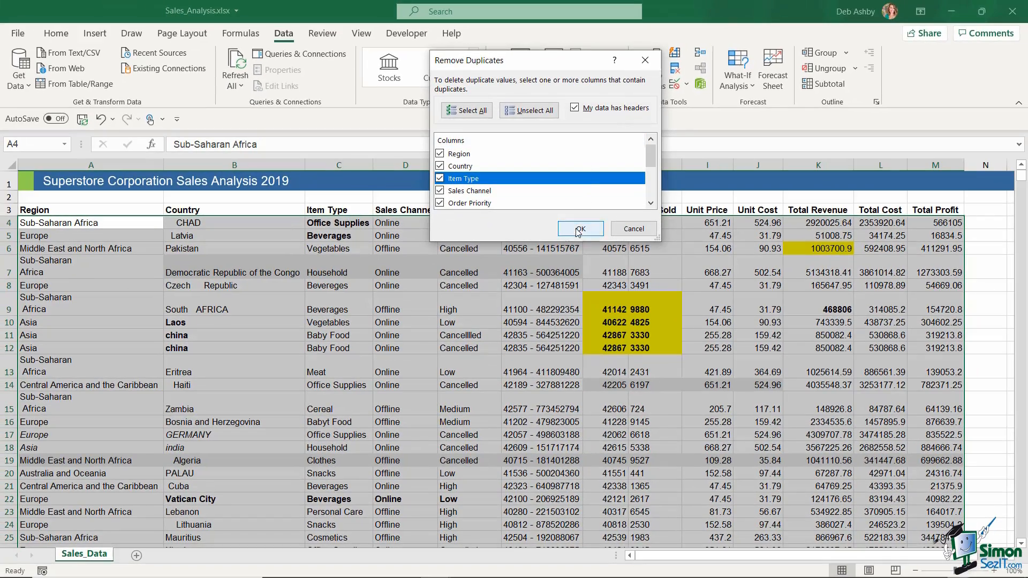
pyautogui.click(580, 229)
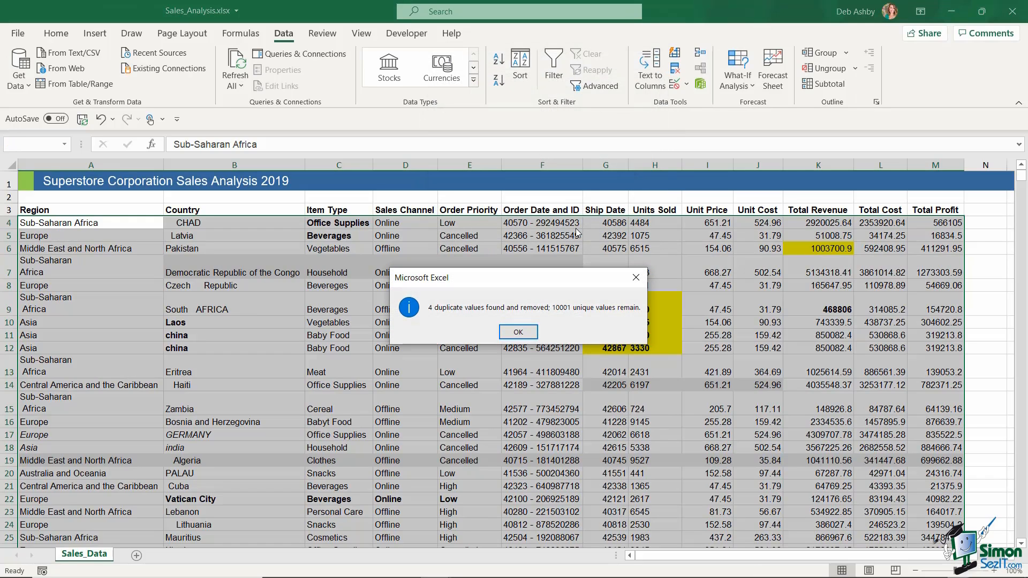